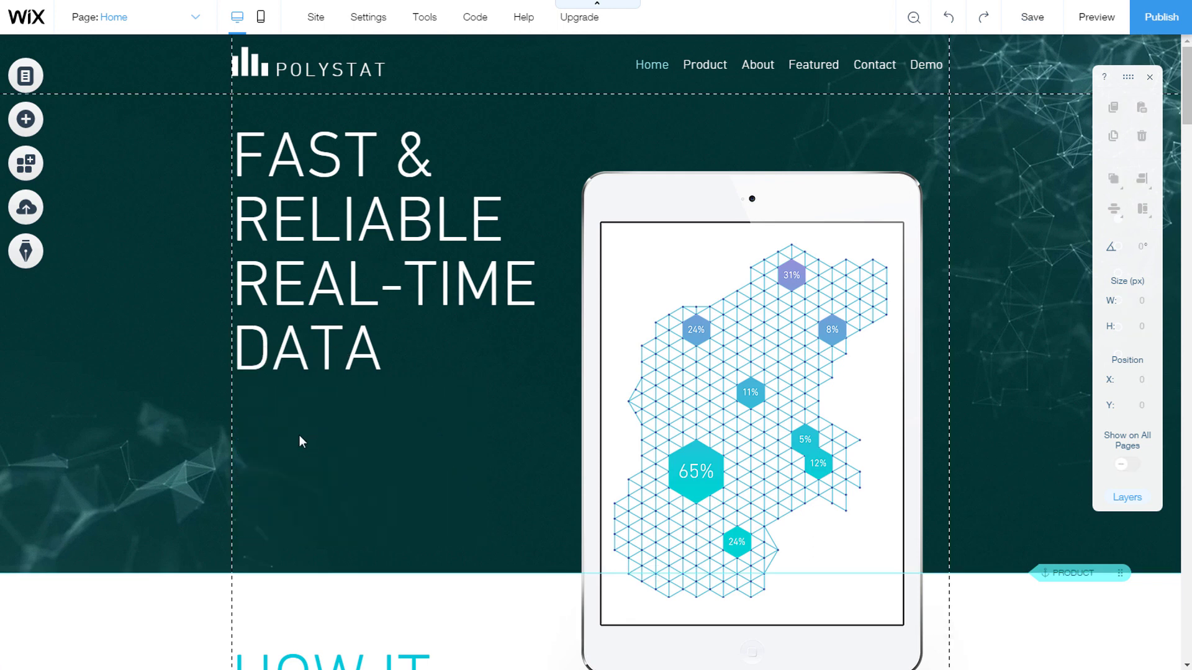
{"action": "mouse_move", "coordinate": [24, 119]}
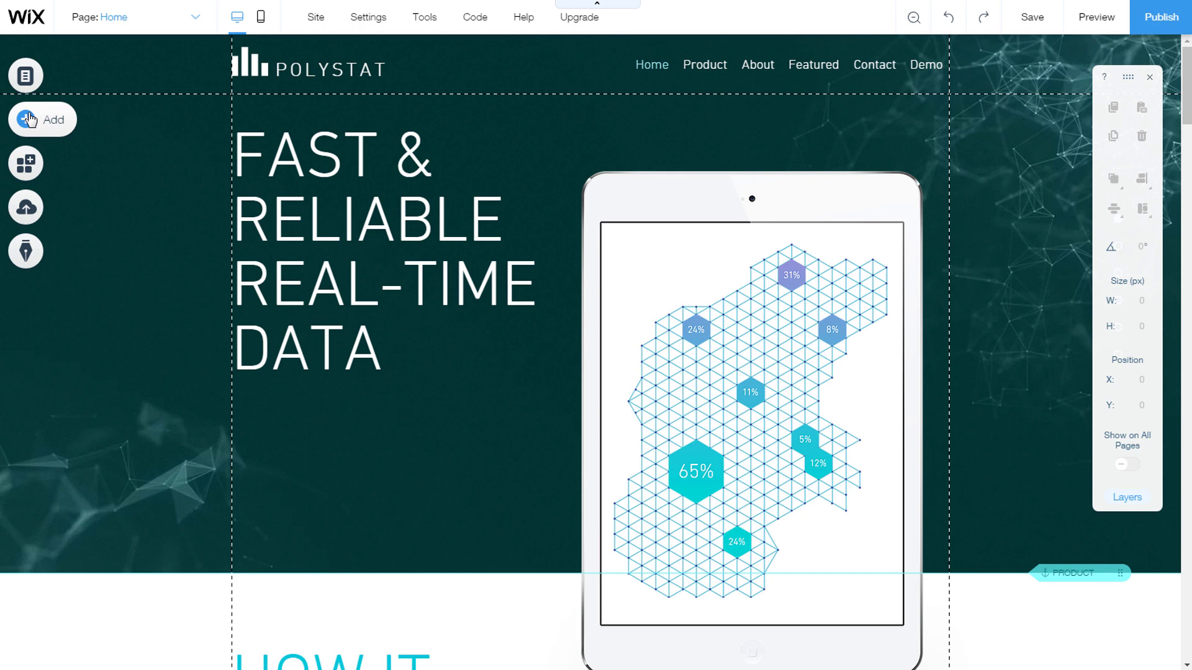
Show the Add Text panel and browse past Themed Text and Titles toward Paragraphs
{"action": "left_click", "coordinate": [25, 119]}
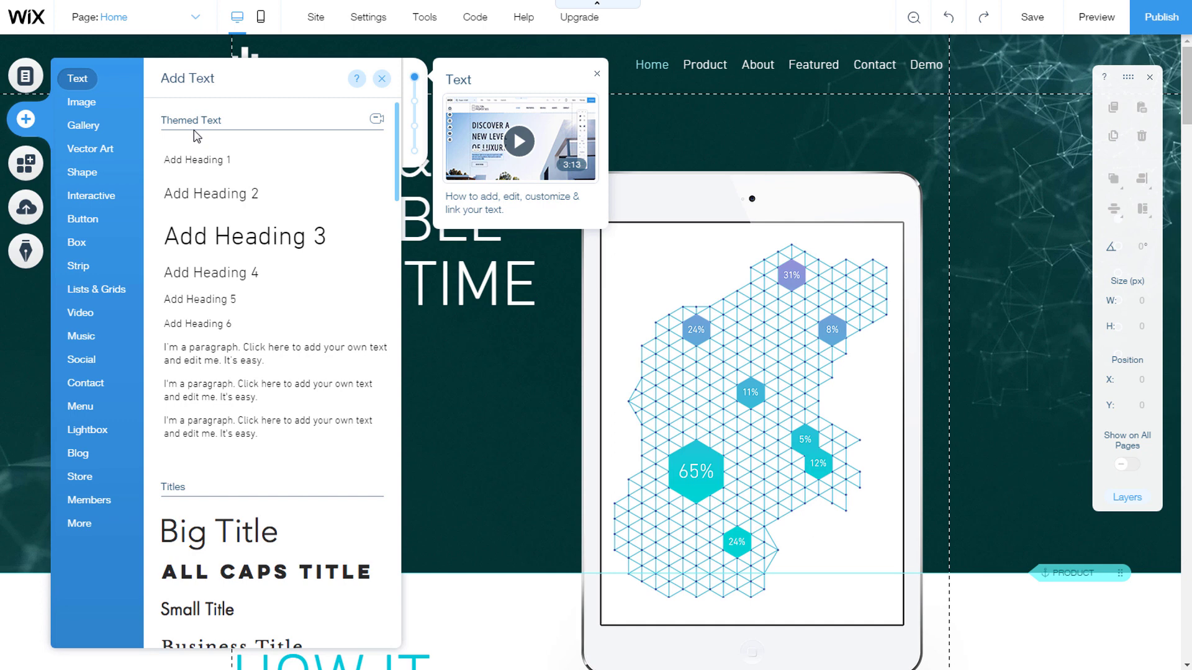
{"action": "mouse_move", "coordinate": [199, 160]}
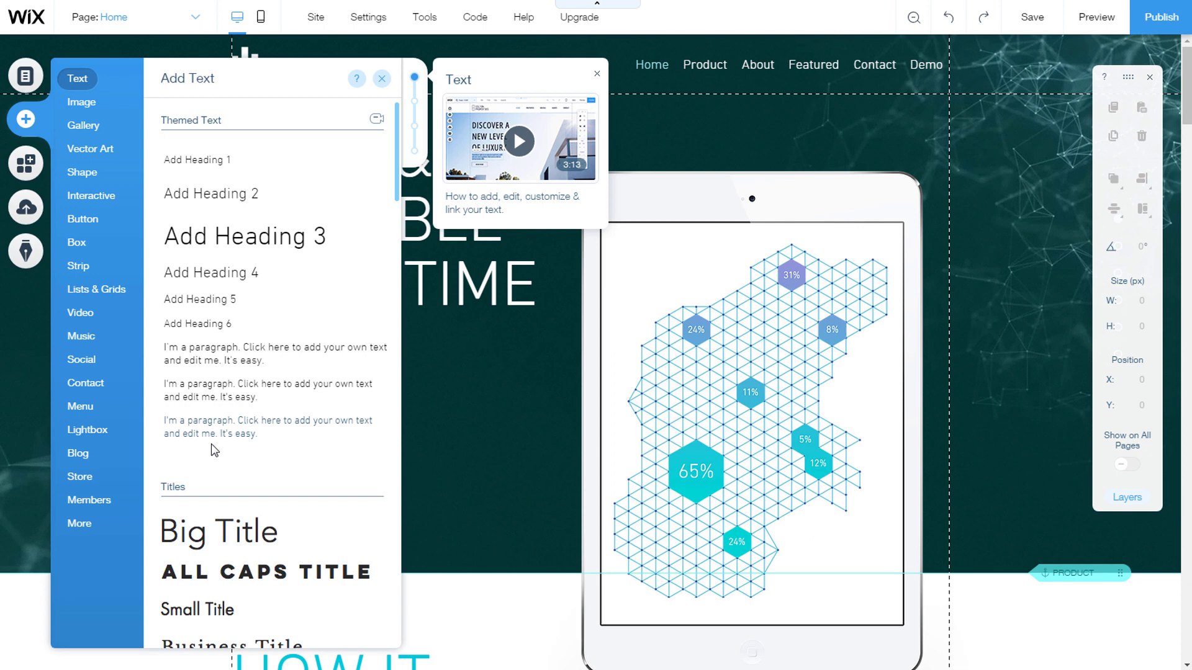
{"action": "mouse_move", "coordinate": [219, 416]}
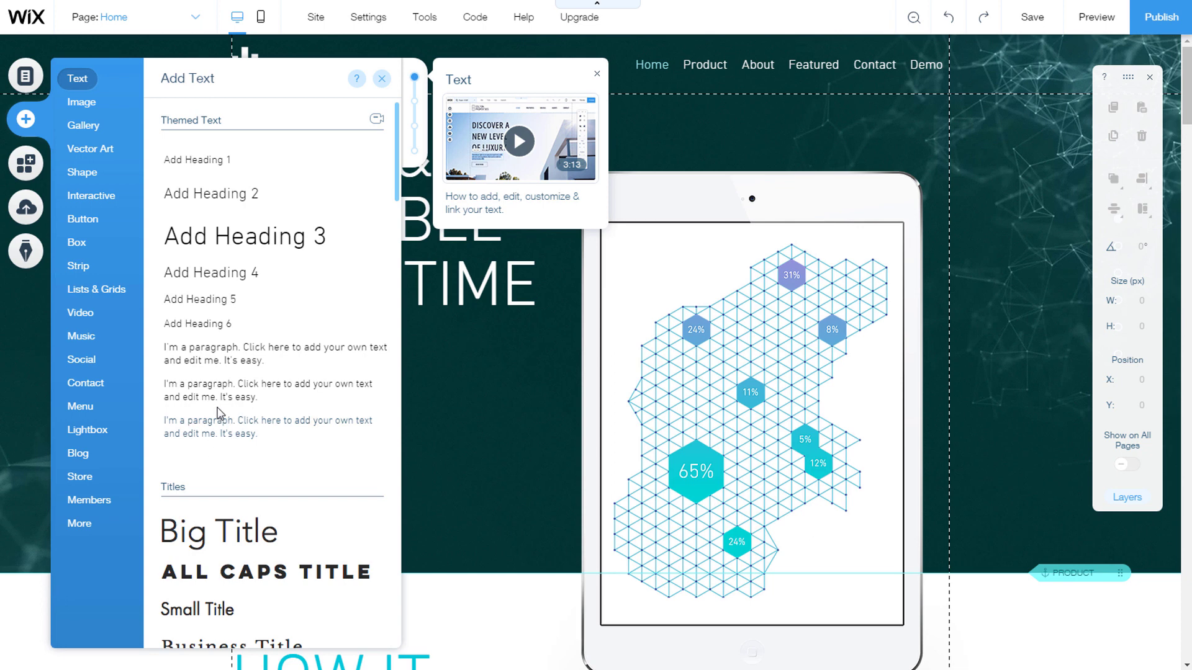
{"action": "scroll", "scroll_direction": "down", "scroll_amount": 3}
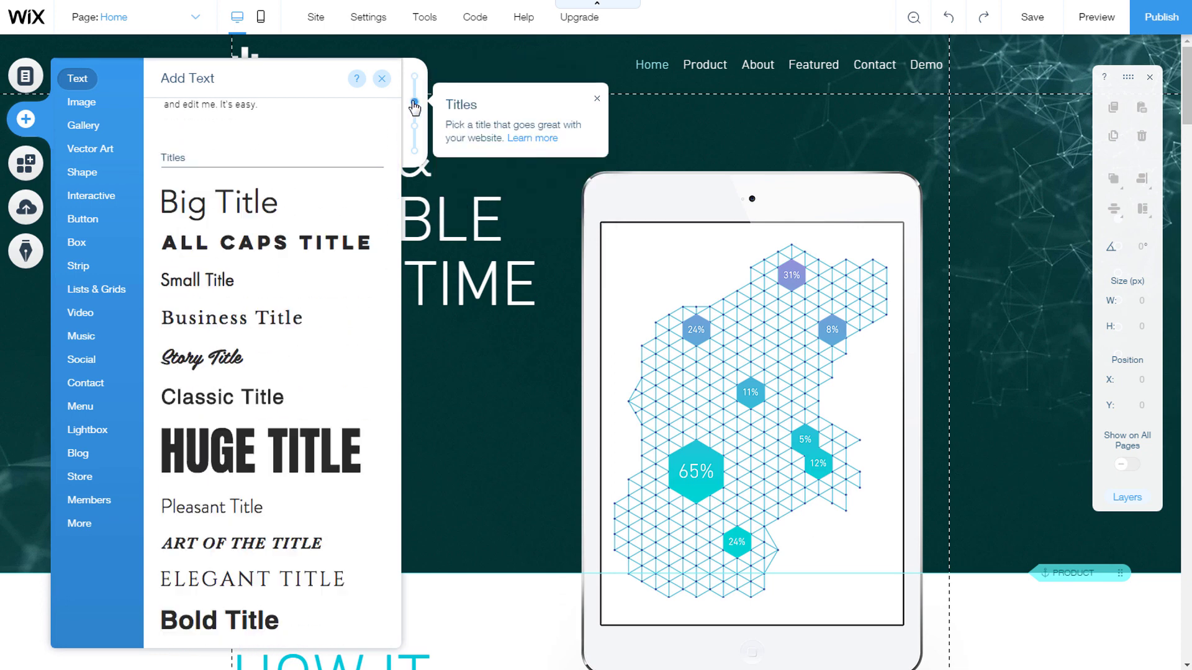
{"action": "scroll", "scroll_direction": "down", "scroll_amount": 3}
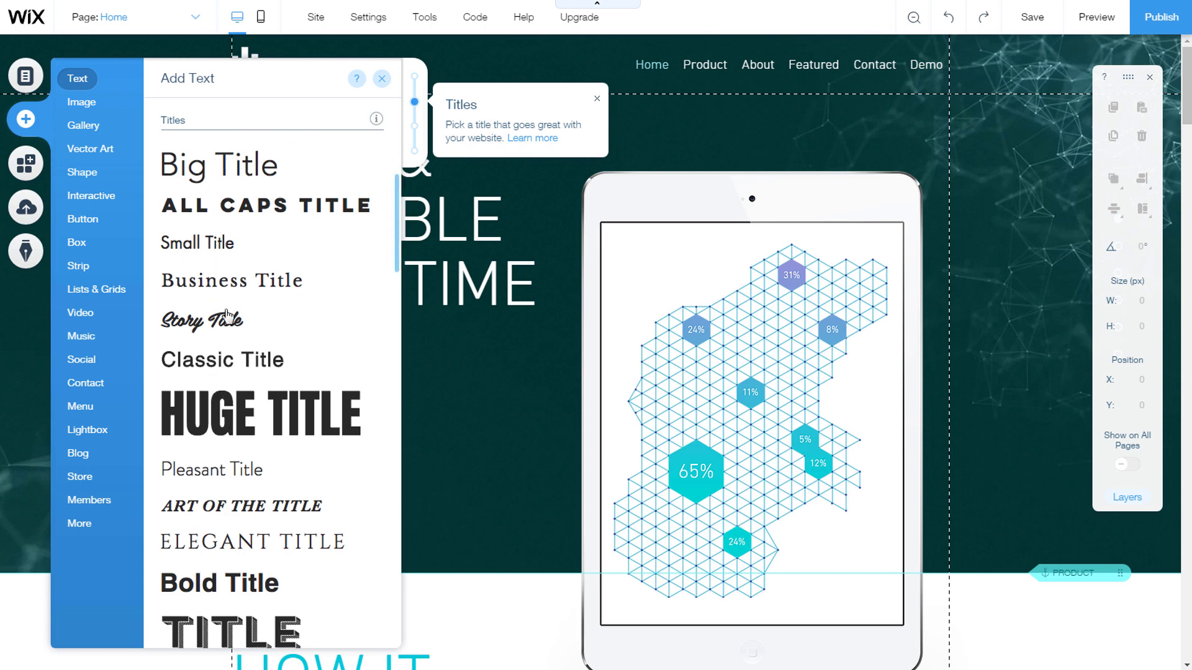
{"action": "mouse_move", "coordinate": [353, 137]}
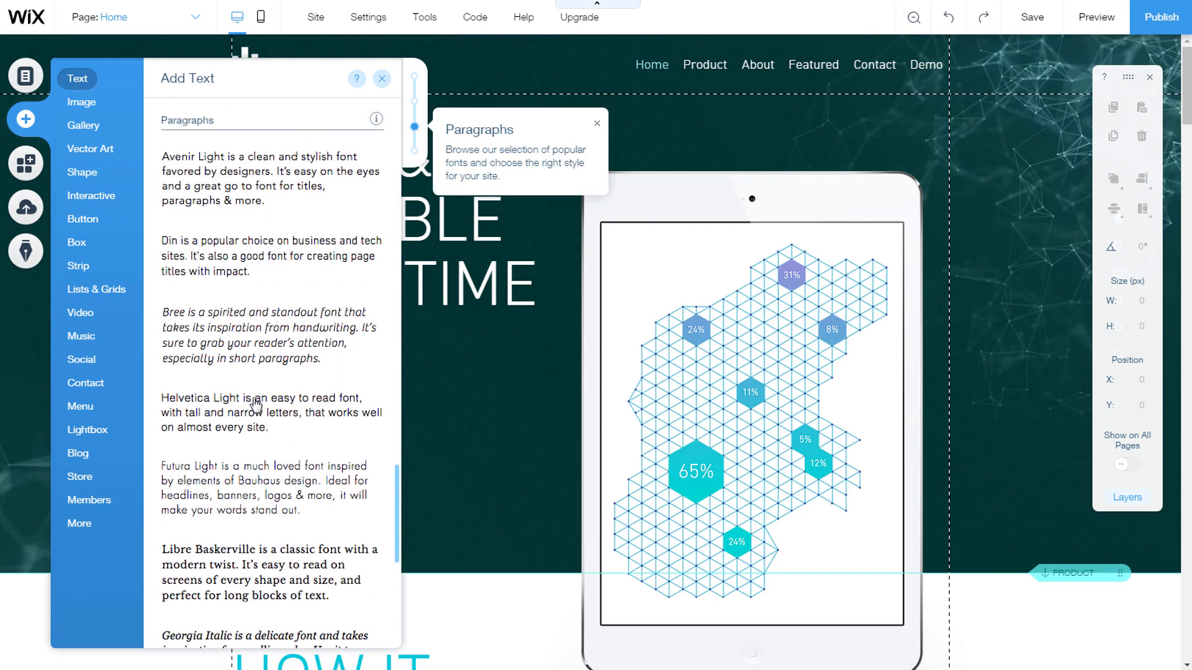
{"action": "mouse_move", "coordinate": [253, 384]}
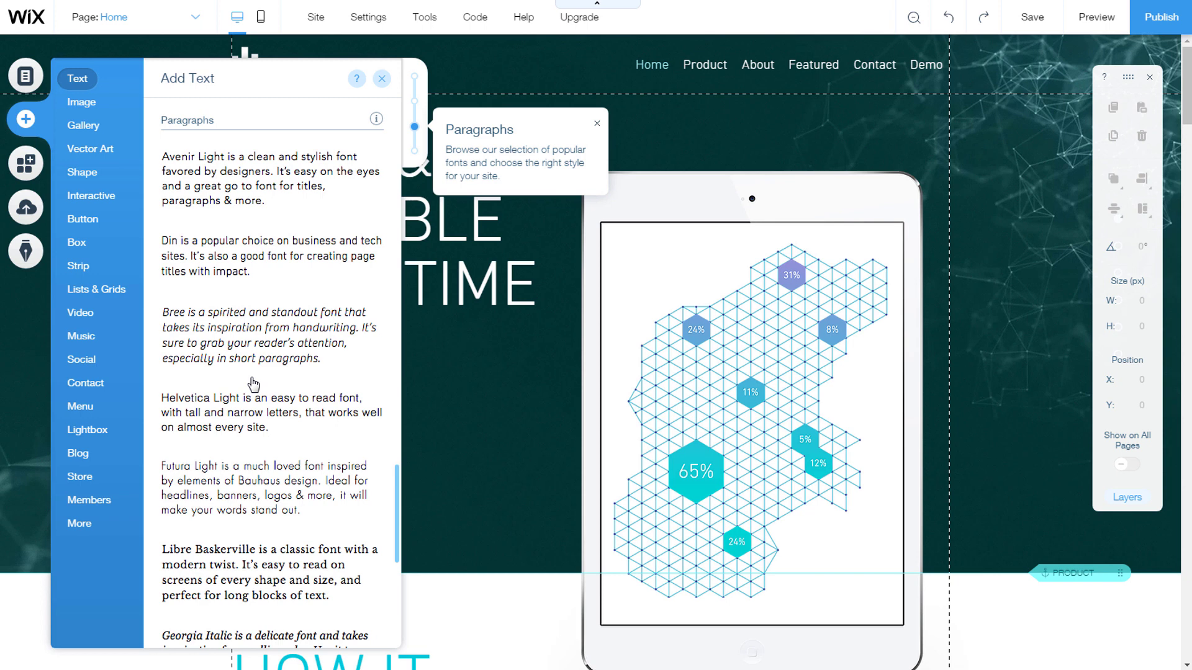
{"action": "mouse_move", "coordinate": [235, 253]}
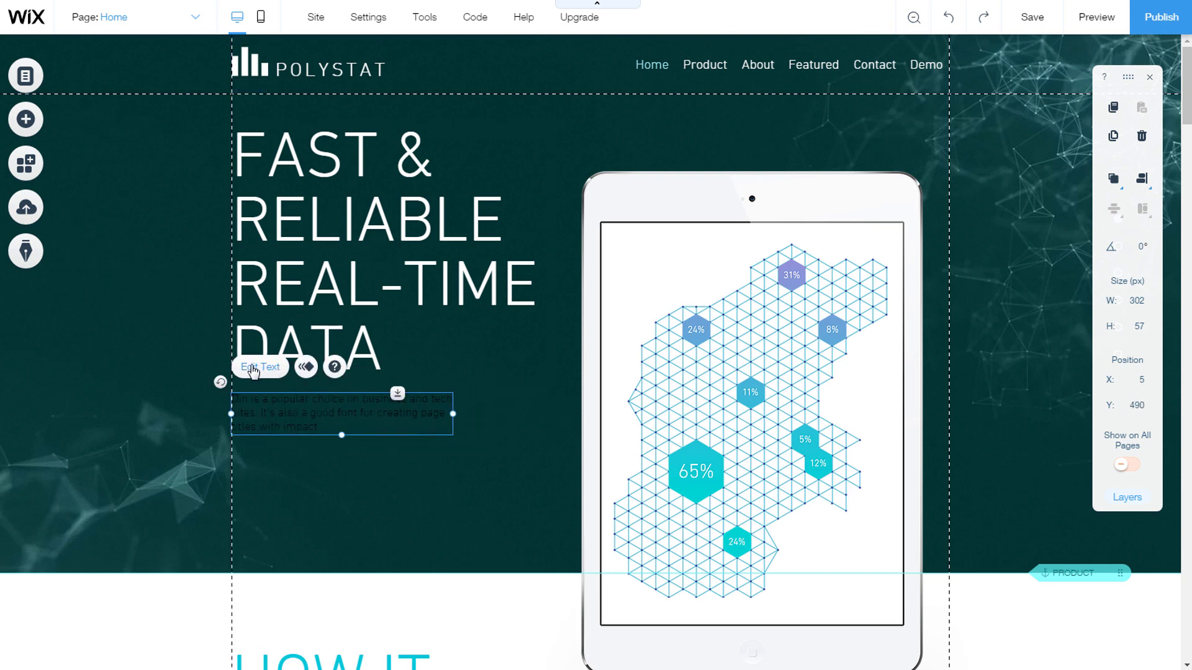
{"action": "mouse_move", "coordinate": [283, 370]}
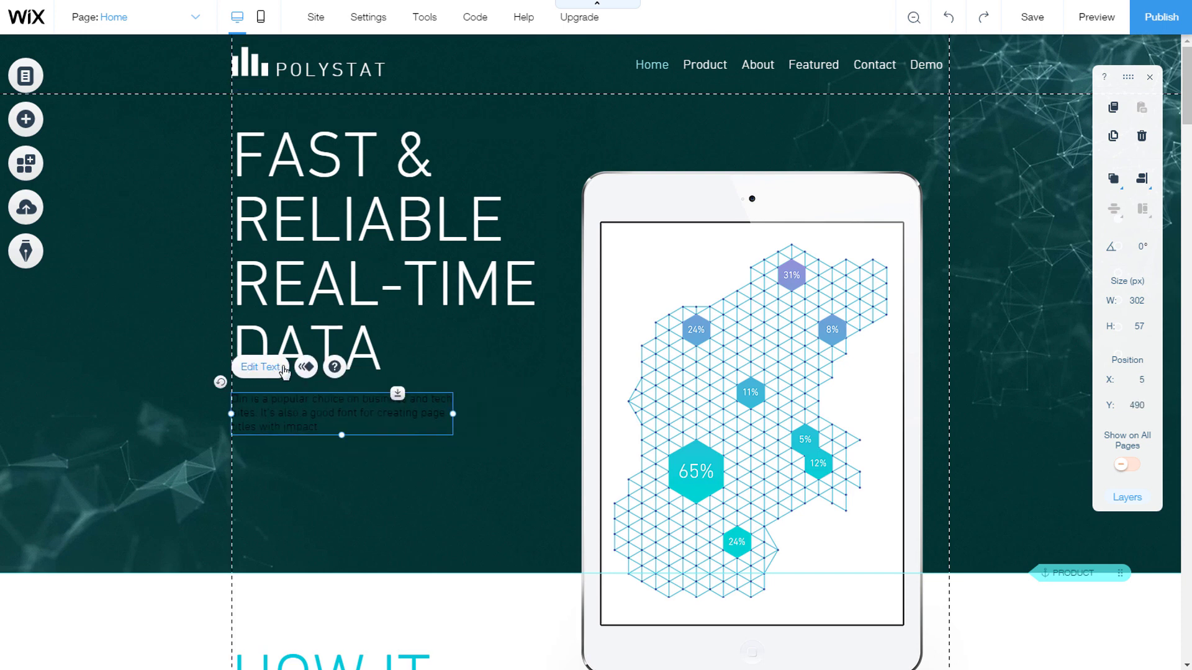
{"action": "mouse_move", "coordinate": [334, 366]}
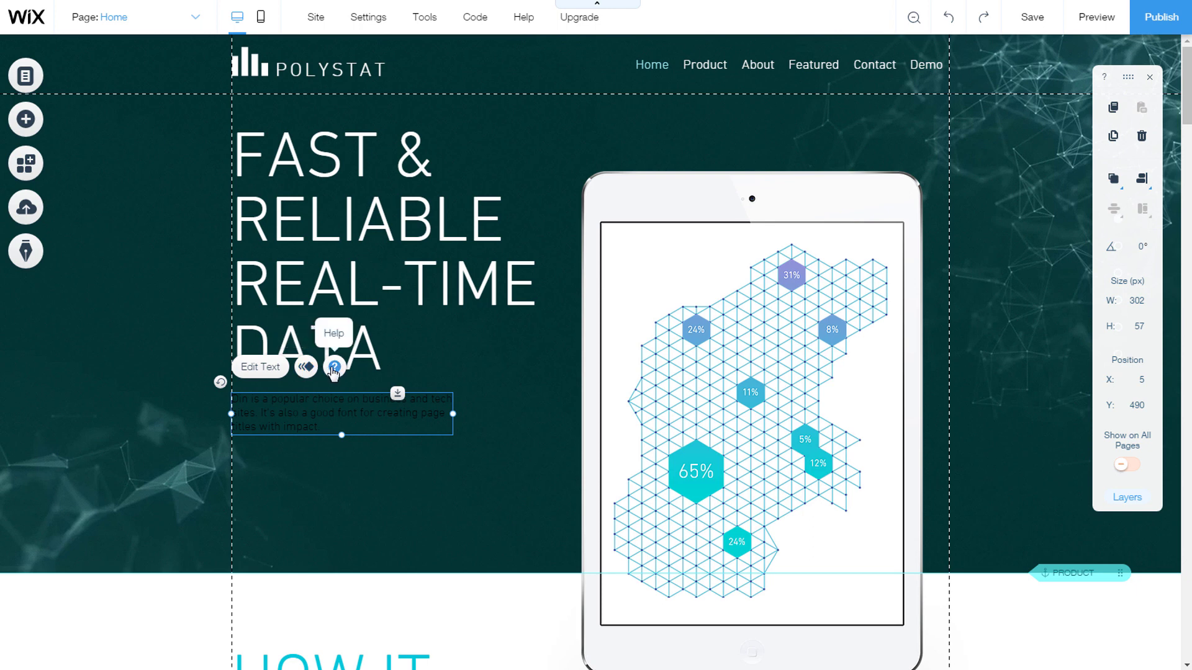
{"action": "mouse_move", "coordinate": [269, 372]}
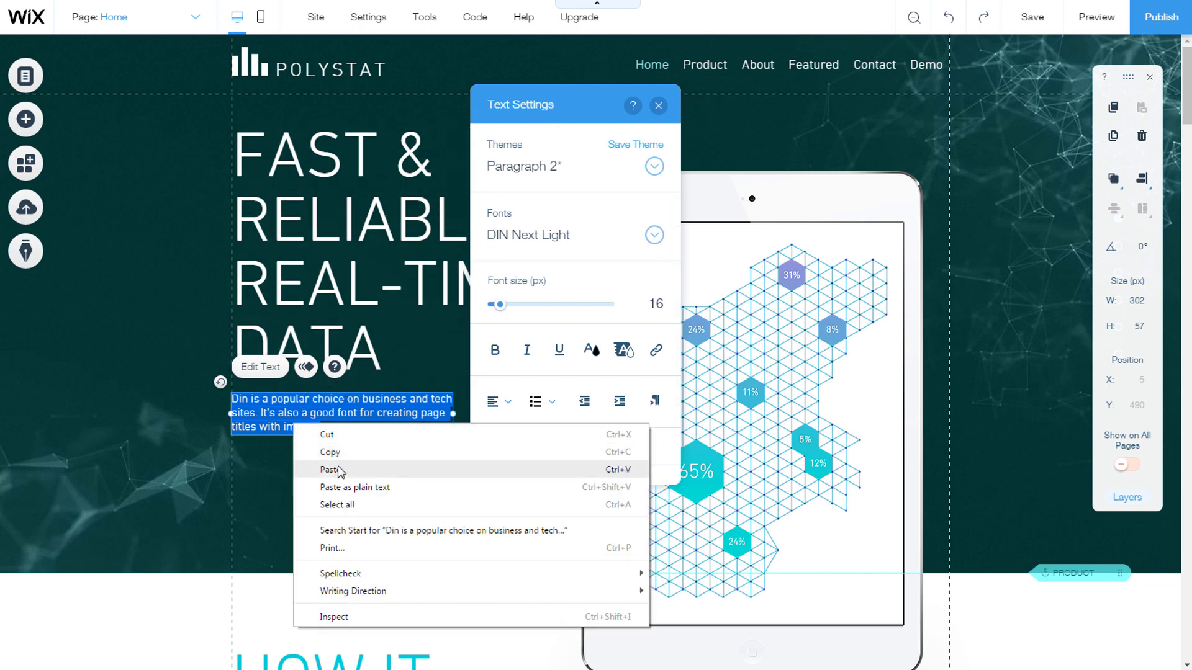
Paste Lorem Ipsum text into the paragraph and drag its right handle to widen the box
{"action": "left_click", "coordinate": [328, 469]}
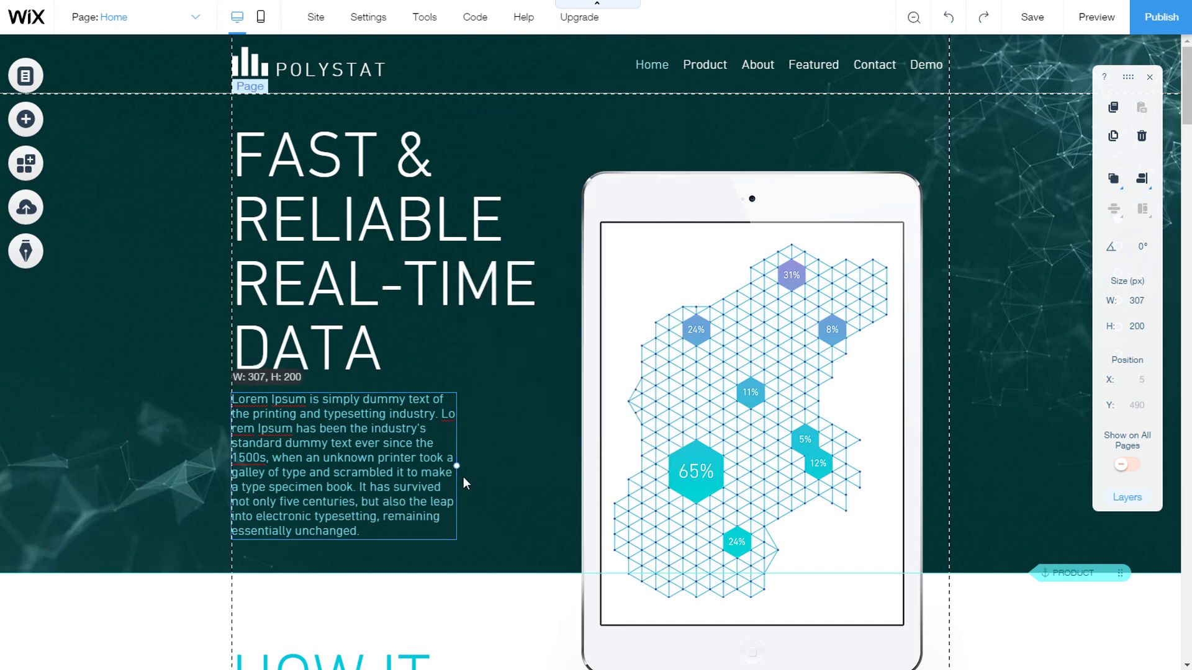
{"action": "left_click_drag", "start_coordinate": [457, 467], "coordinate": [485, 475]}
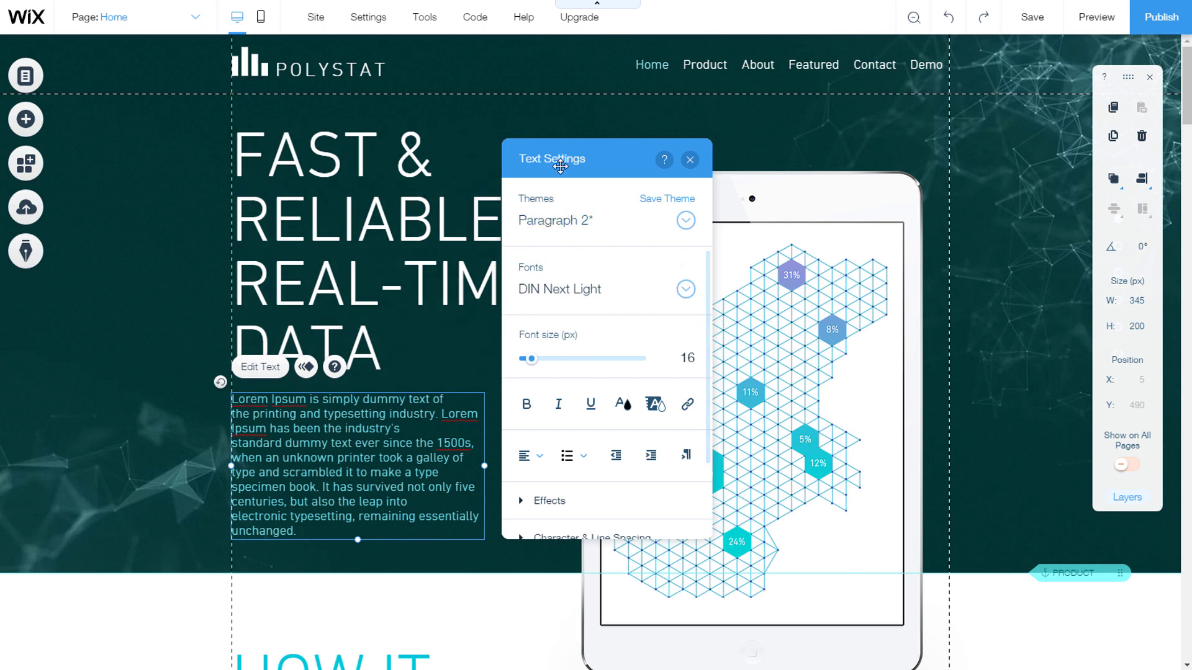
{"action": "mouse_move", "coordinate": [533, 145]}
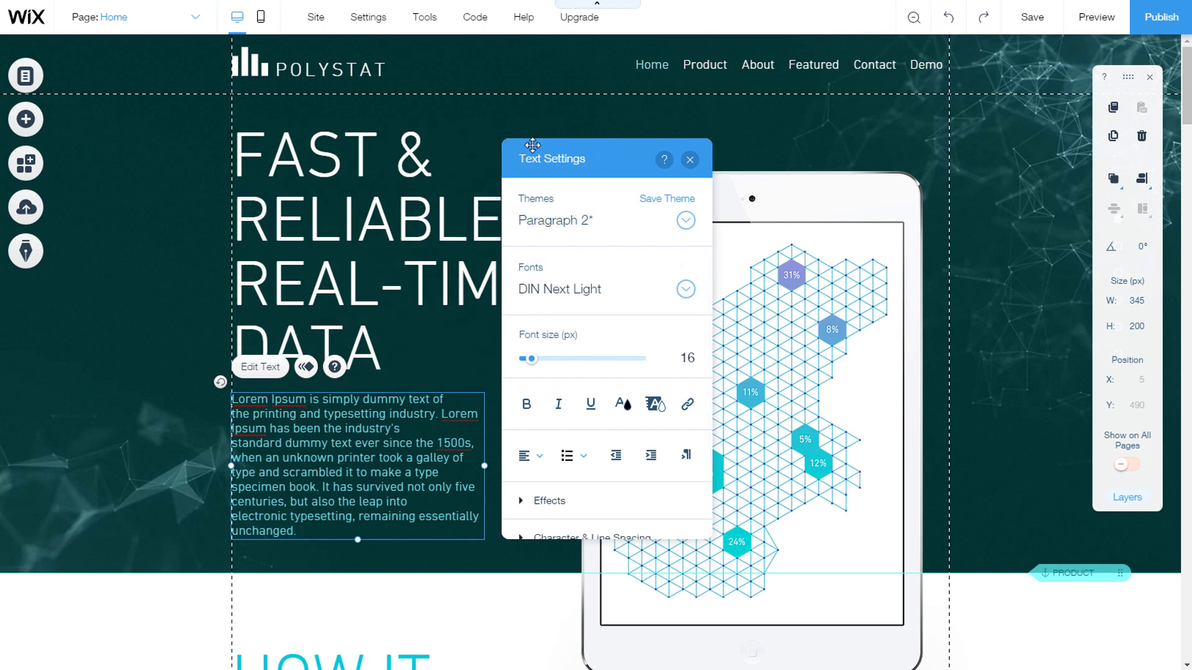
{"action": "mouse_move", "coordinate": [541, 154]}
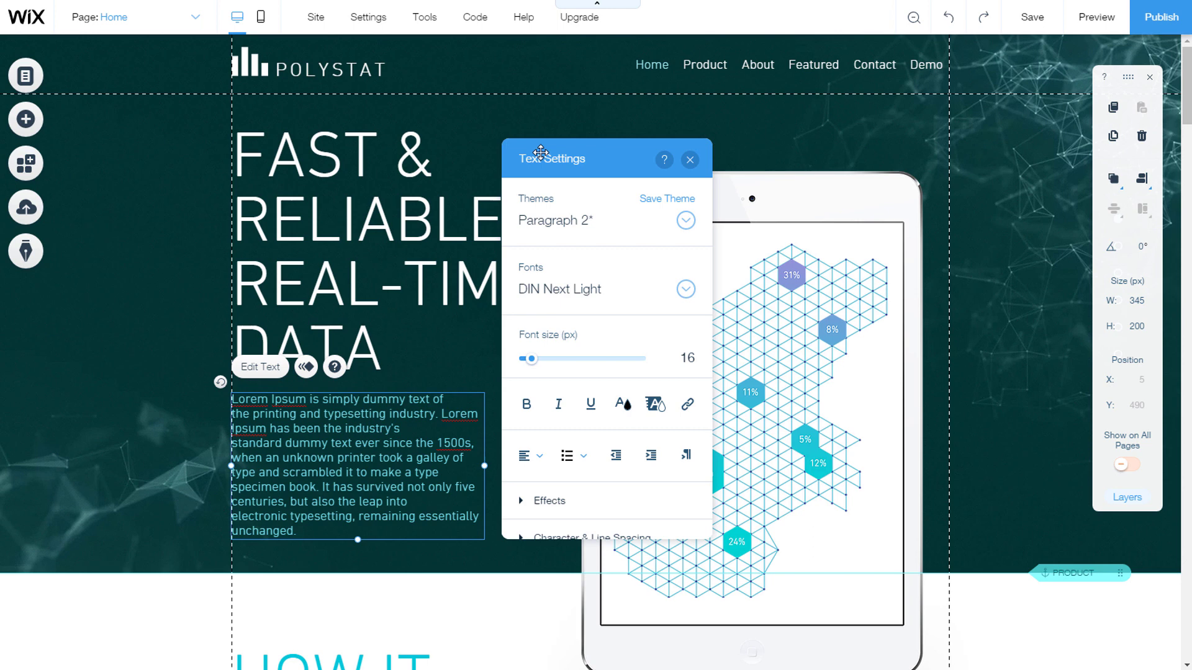
Apply the Paragraph 2 theme to the Lorem Ipsum paragraph from the Themes dropdown
{"action": "left_click", "coordinate": [685, 221]}
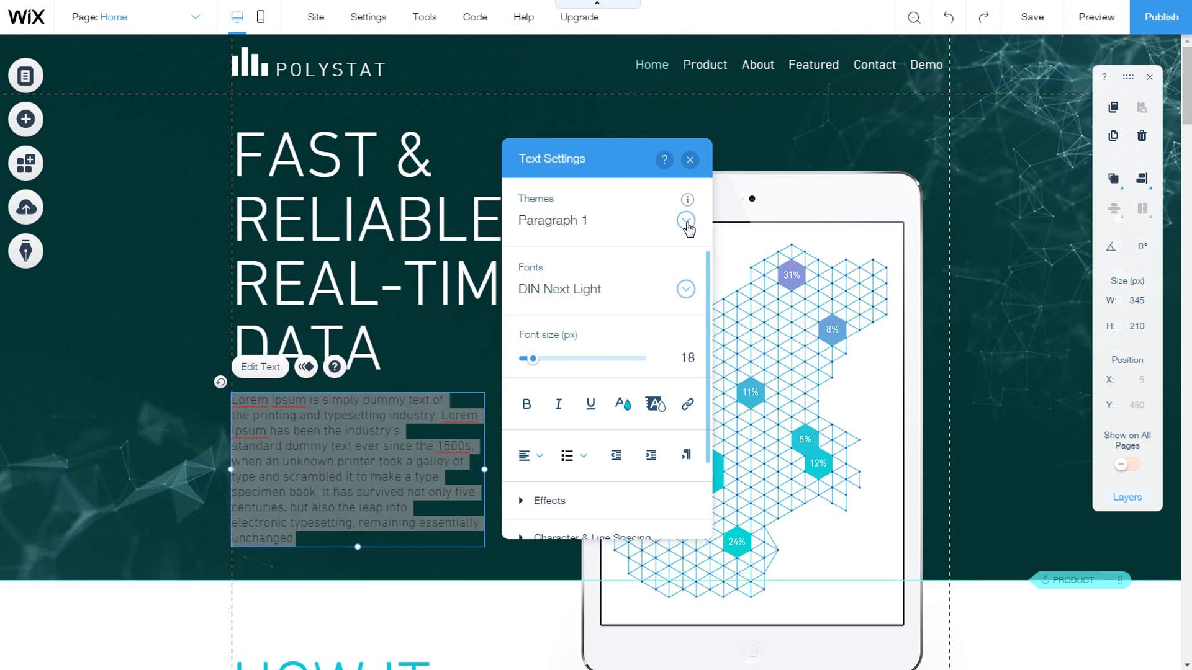
{"action": "left_click", "coordinate": [686, 221]}
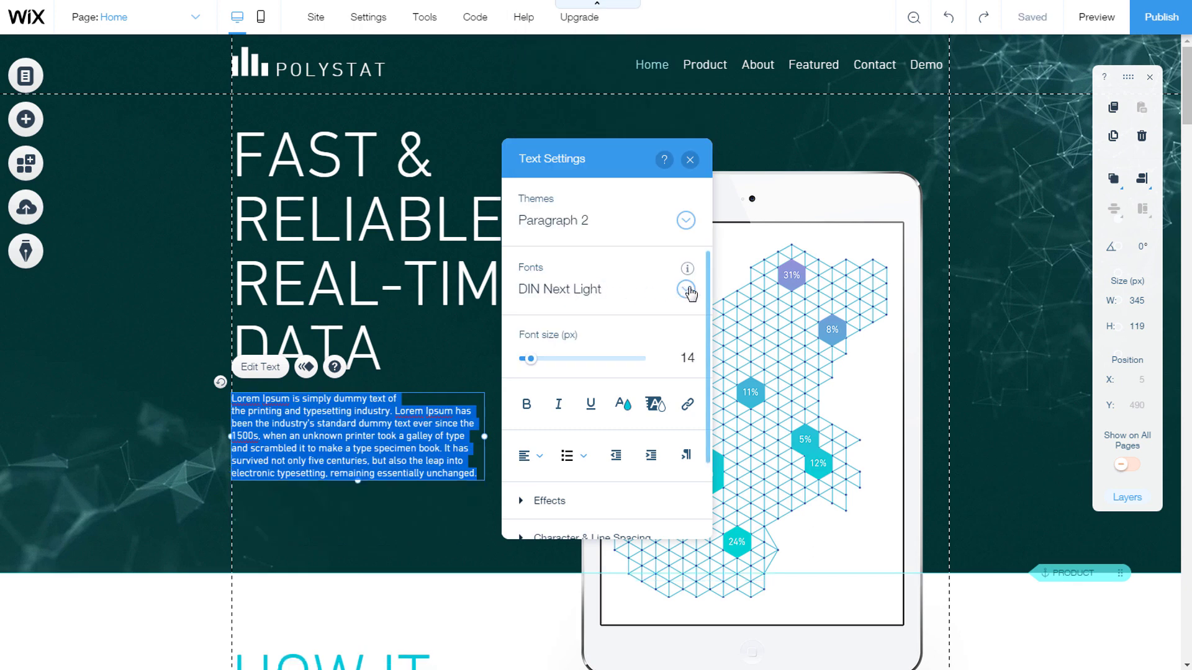
{"action": "left_click", "coordinate": [685, 288]}
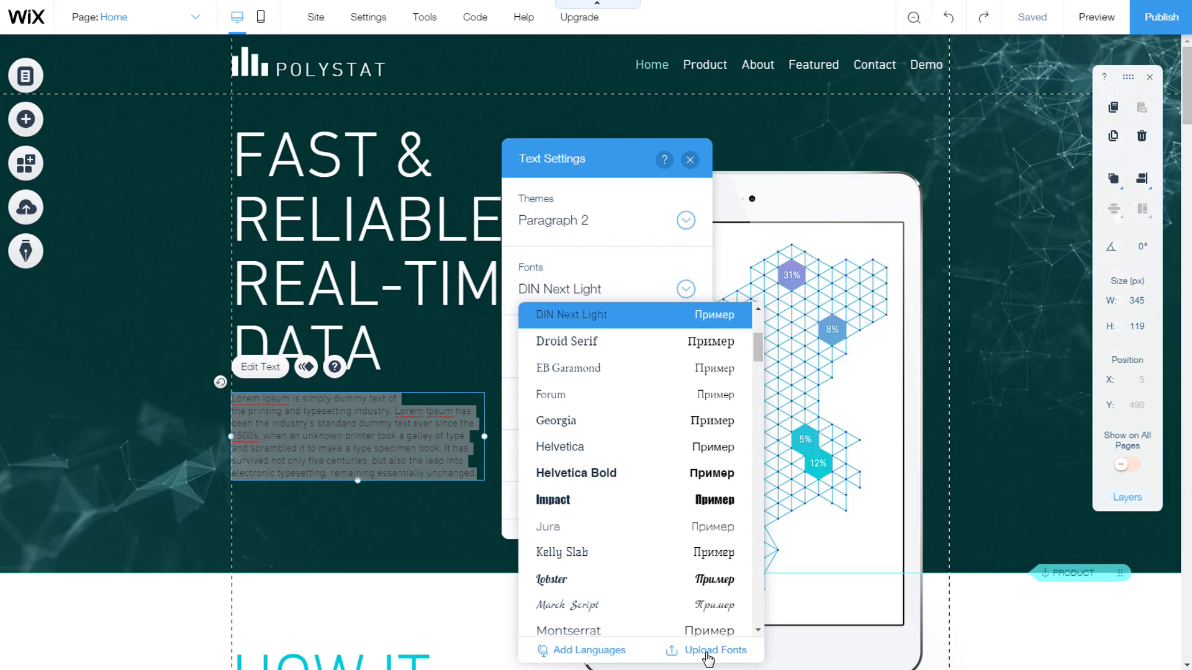
{"action": "left_click", "coordinate": [714, 650]}
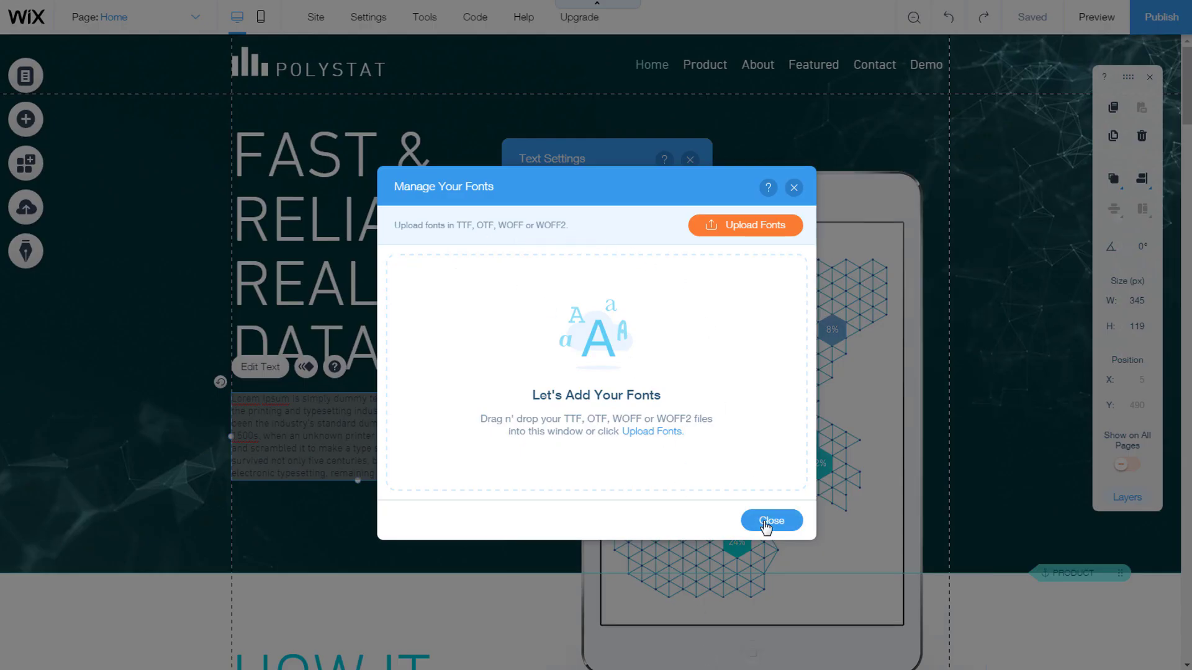
{"action": "left_click", "coordinate": [771, 521]}
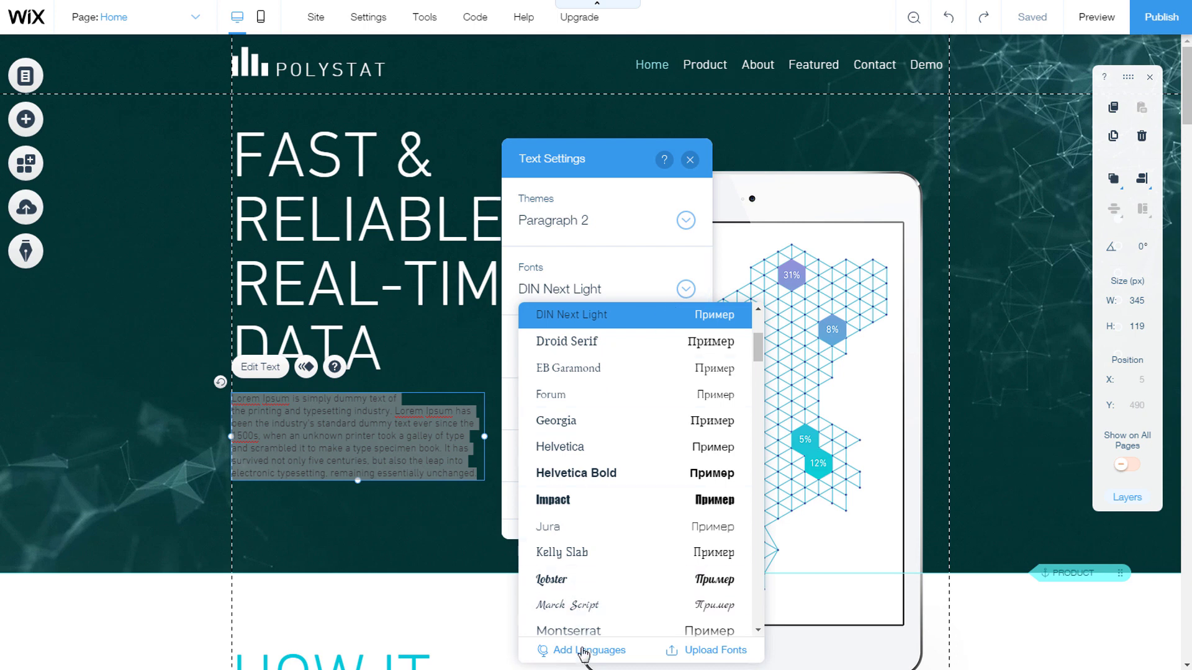
{"action": "left_click", "coordinate": [588, 651]}
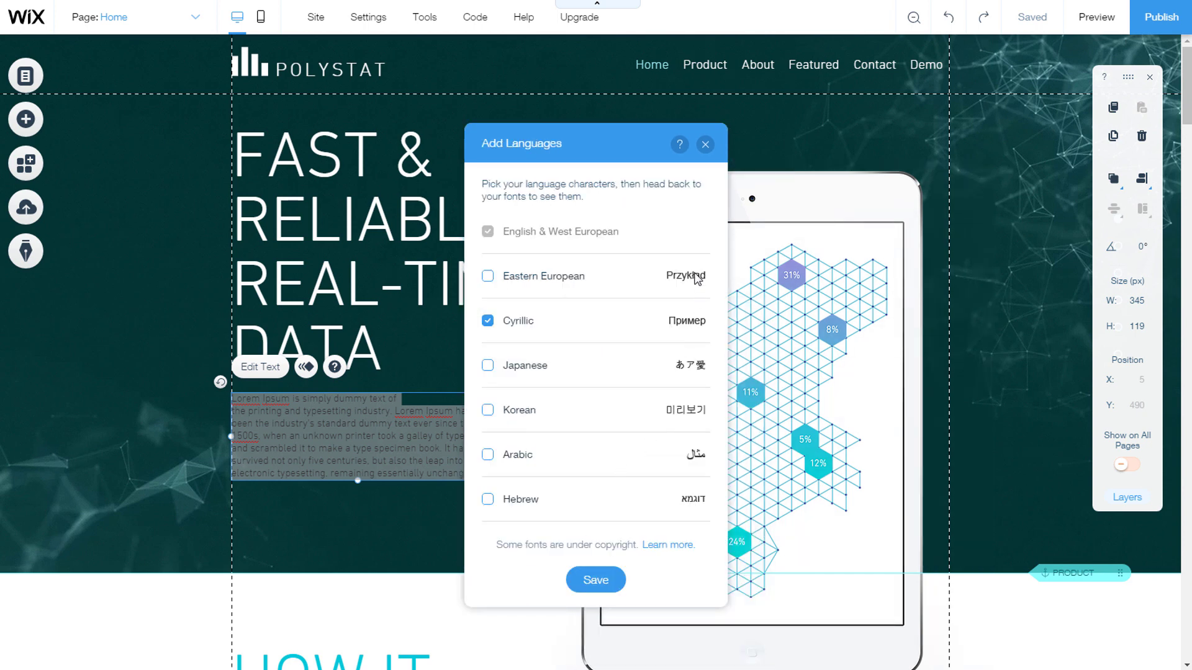
{"action": "mouse_move", "coordinate": [692, 534]}
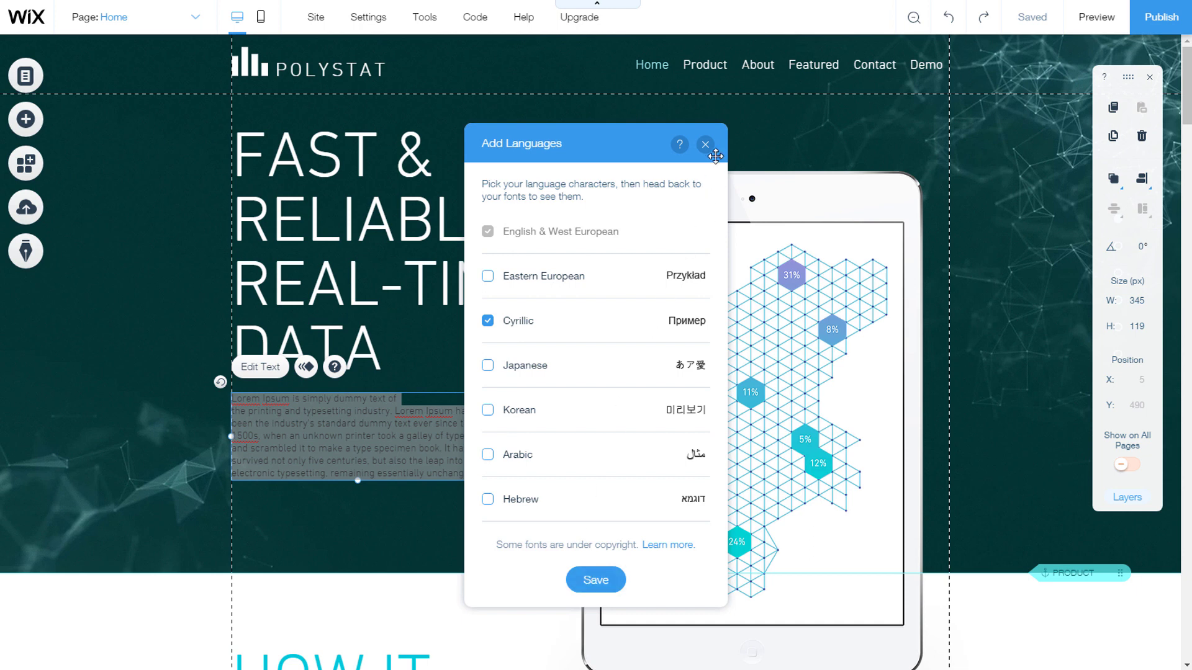
{"action": "left_click", "coordinate": [704, 144]}
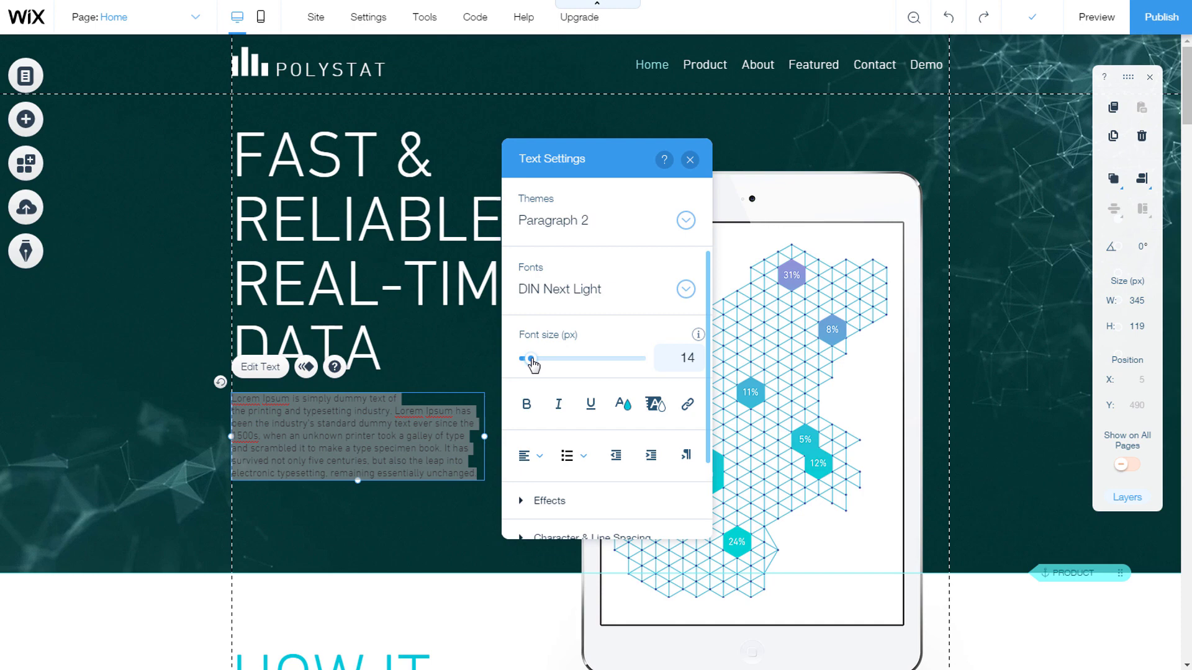
Adjust the Font size slider up and back down, settling the paragraph at 18 px
{"action": "left_click_drag", "start_coordinate": [528, 358], "coordinate": [534, 357]}
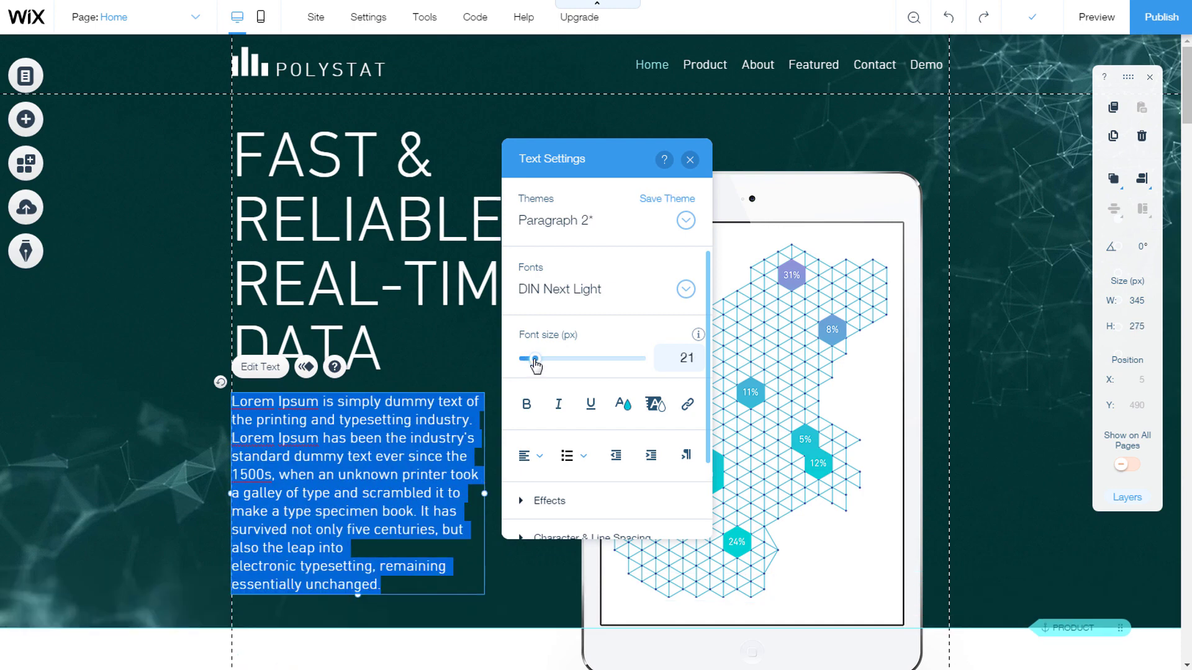
{"action": "left_click_drag", "start_coordinate": [534, 358], "coordinate": [531, 359]}
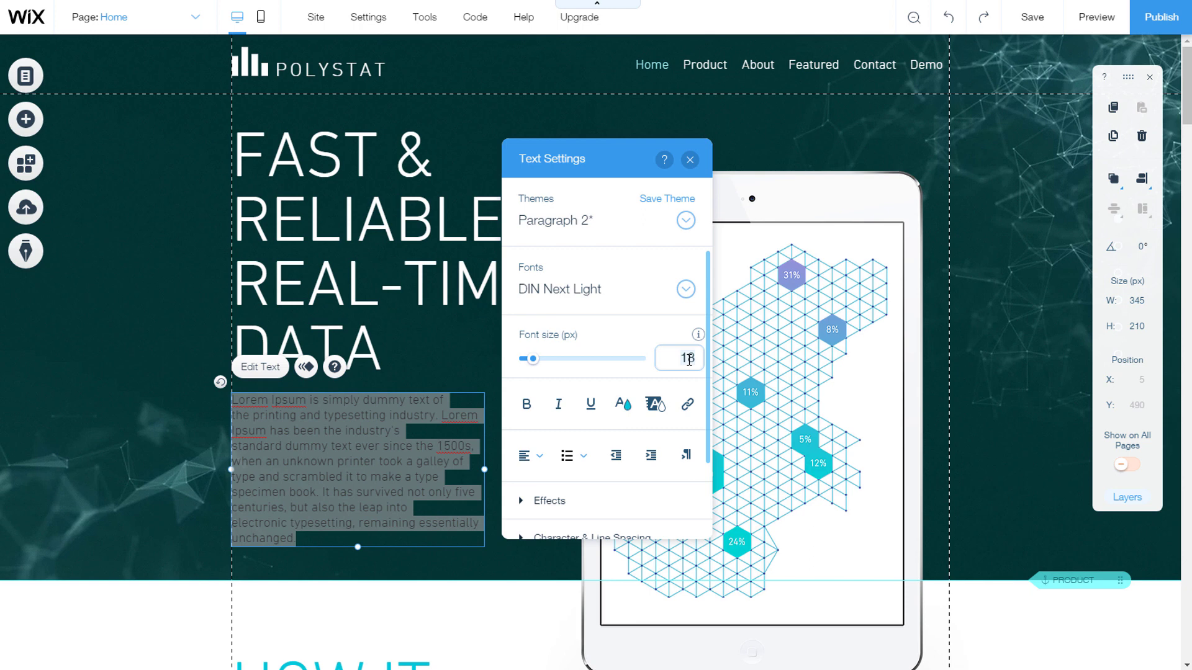
{"action": "mouse_move", "coordinate": [526, 405]}
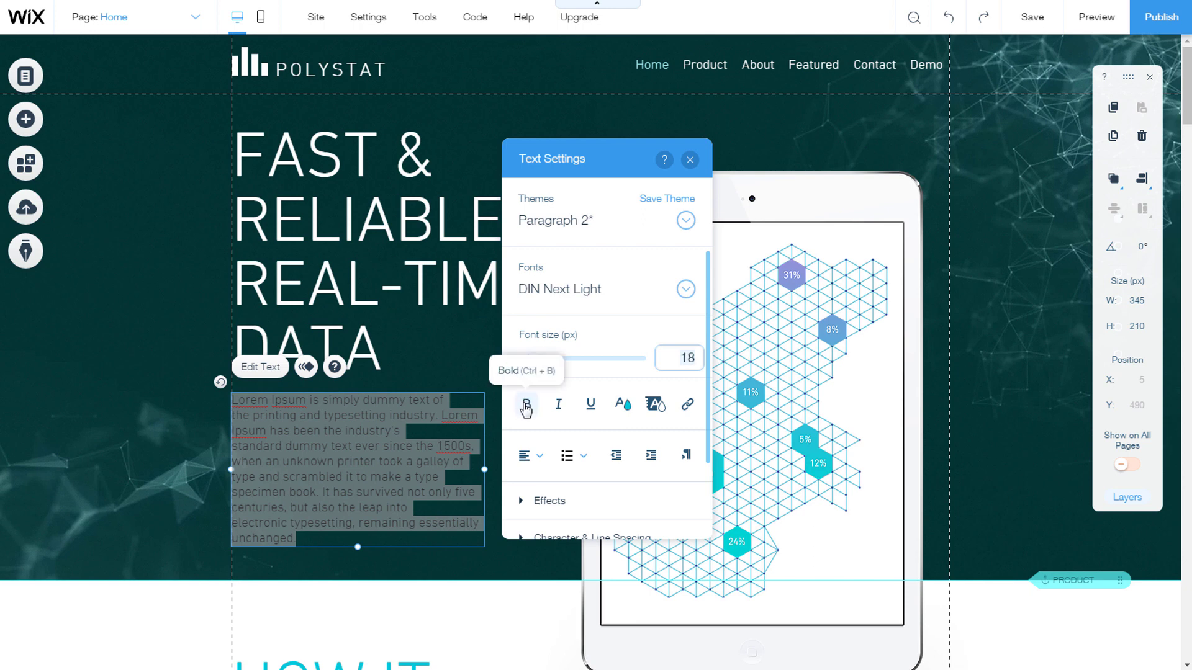
{"action": "mouse_move", "coordinate": [587, 407]}
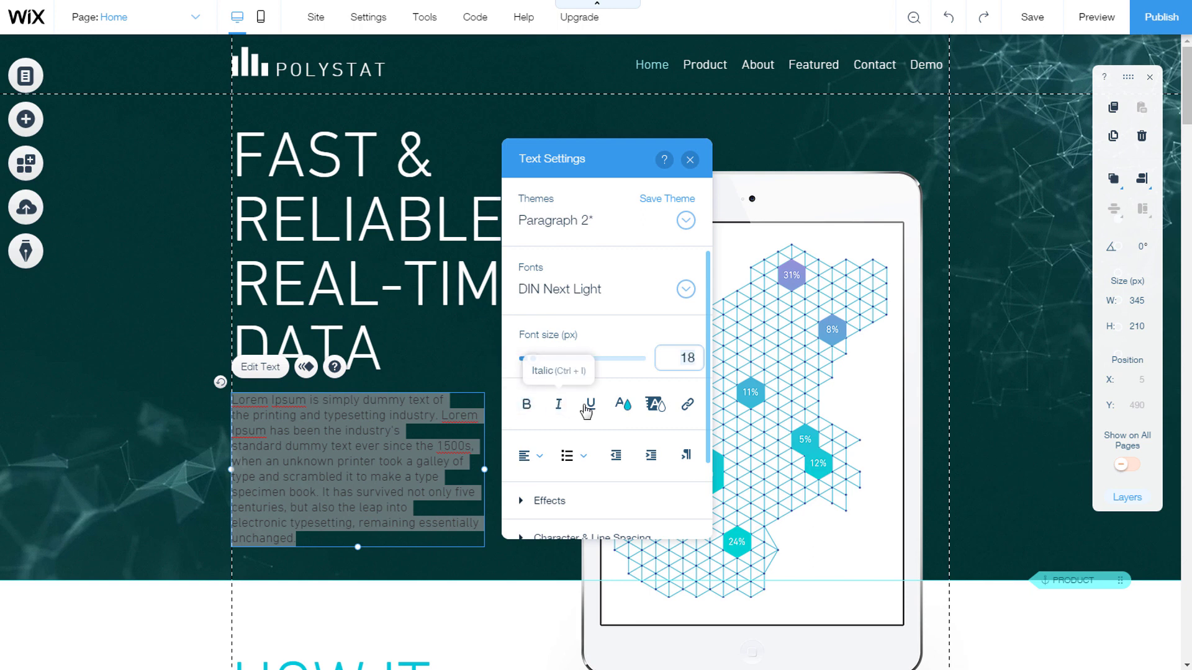
{"action": "mouse_move", "coordinate": [623, 406]}
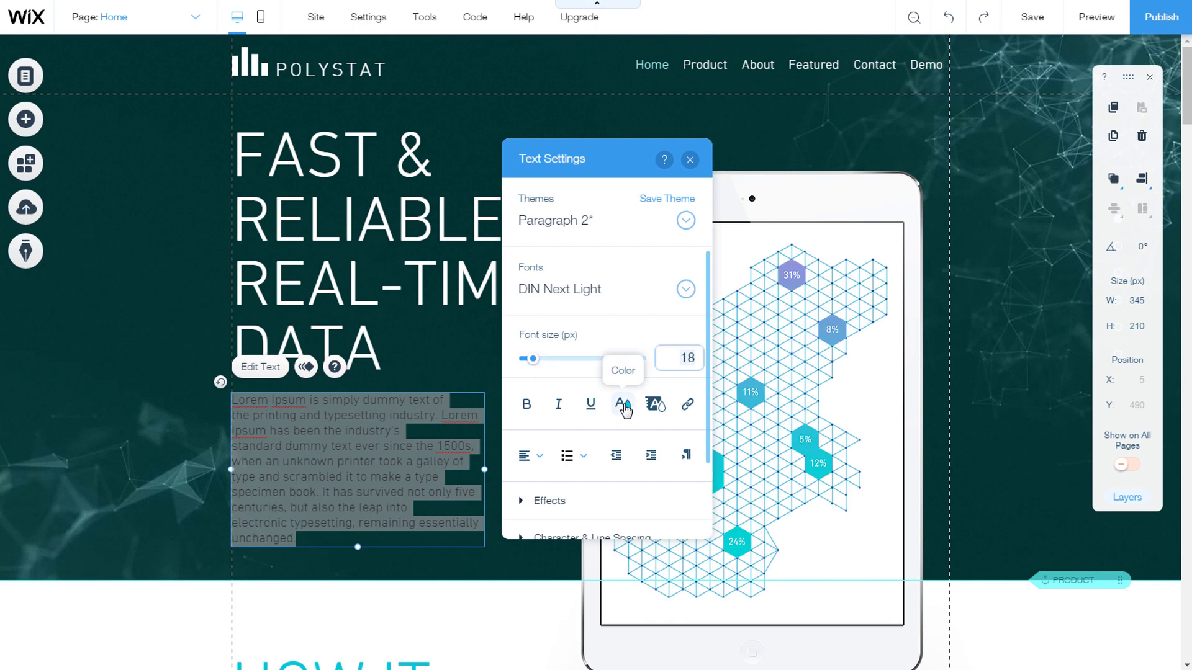
Set the paragraph text colour to the bright turquoise Site Color swatch and dismiss the picker
{"action": "left_click", "coordinate": [621, 405]}
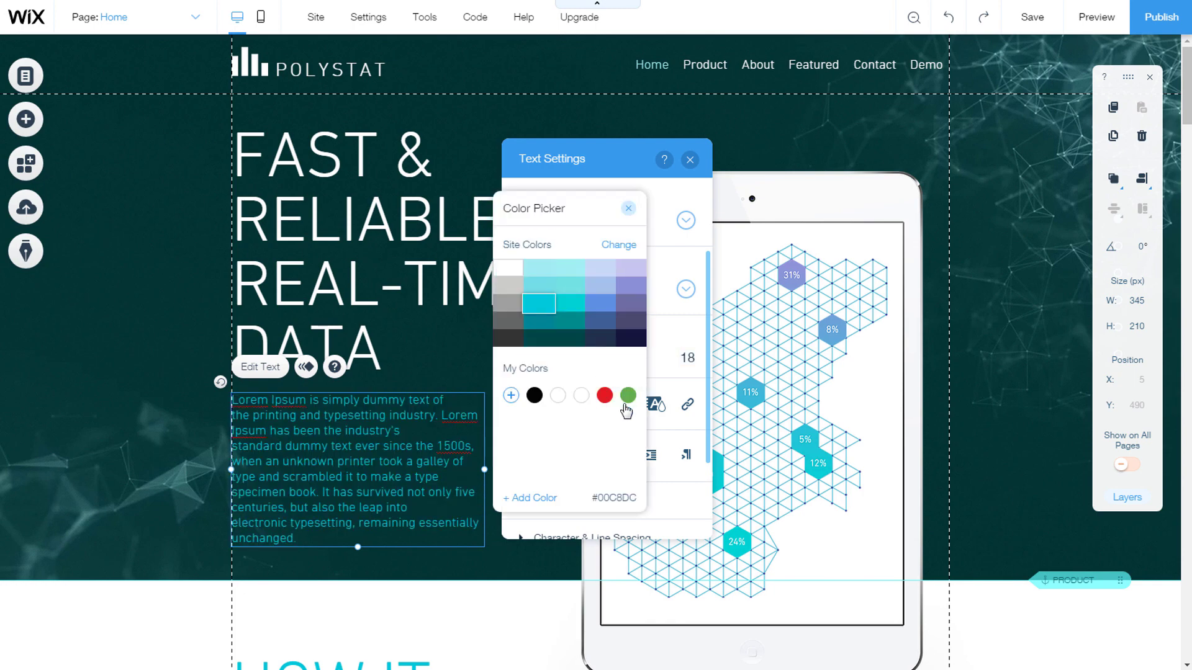
{"action": "left_click", "coordinate": [566, 323]}
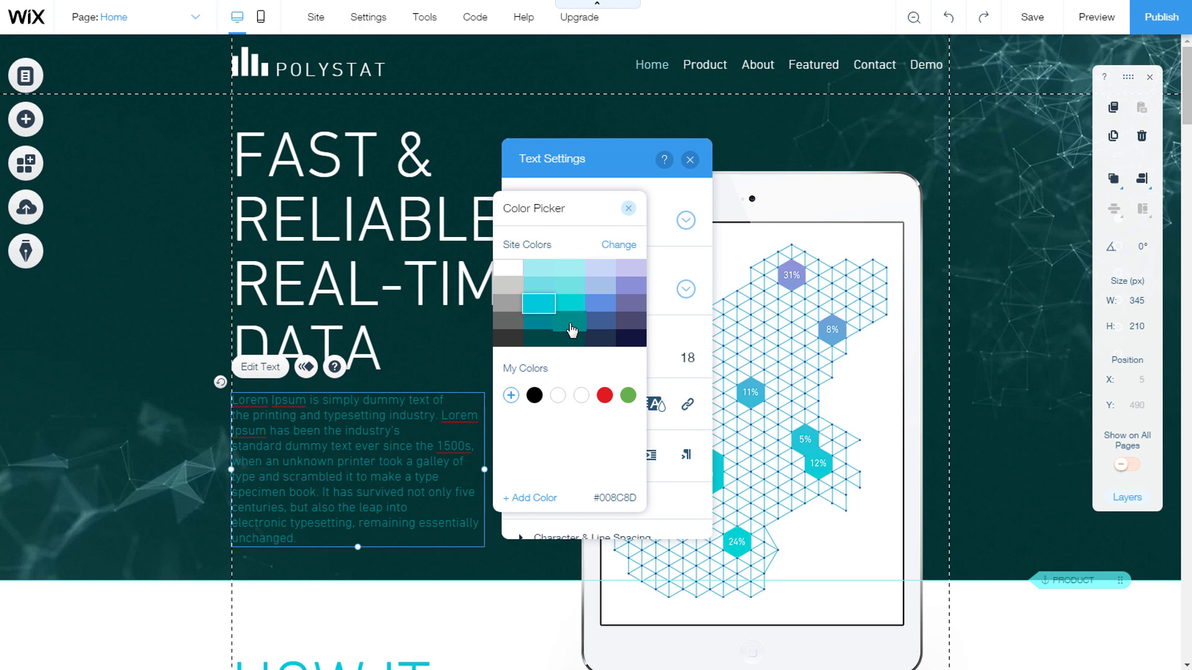
{"action": "left_click", "coordinate": [538, 320]}
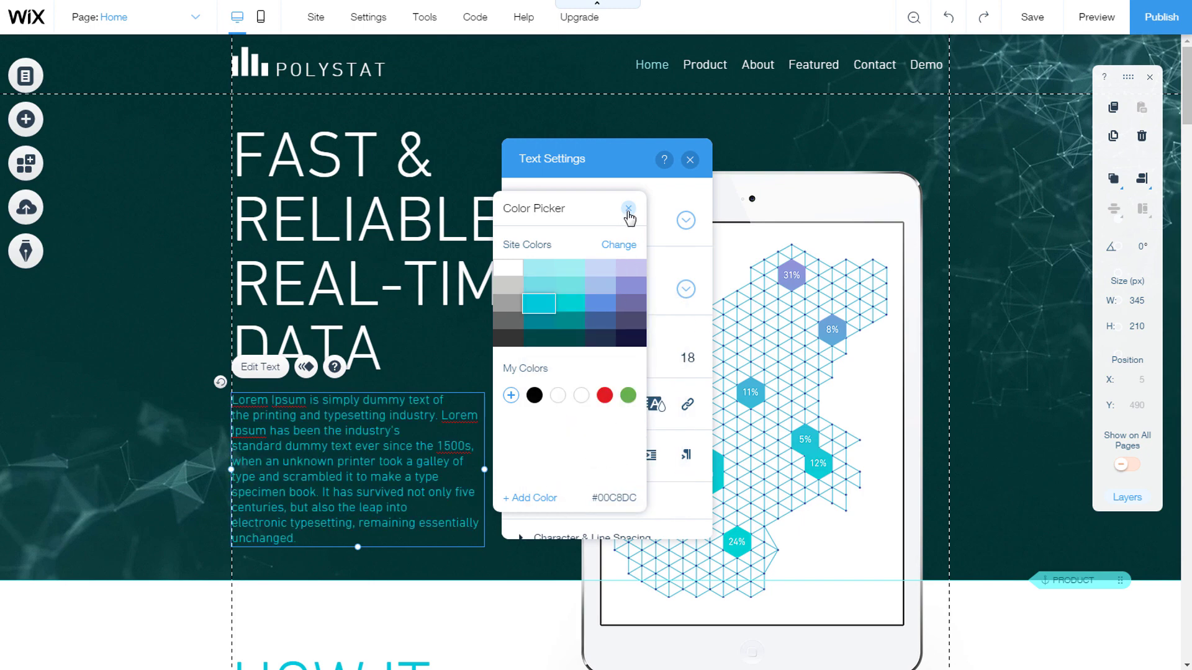
{"action": "left_click", "coordinate": [627, 209]}
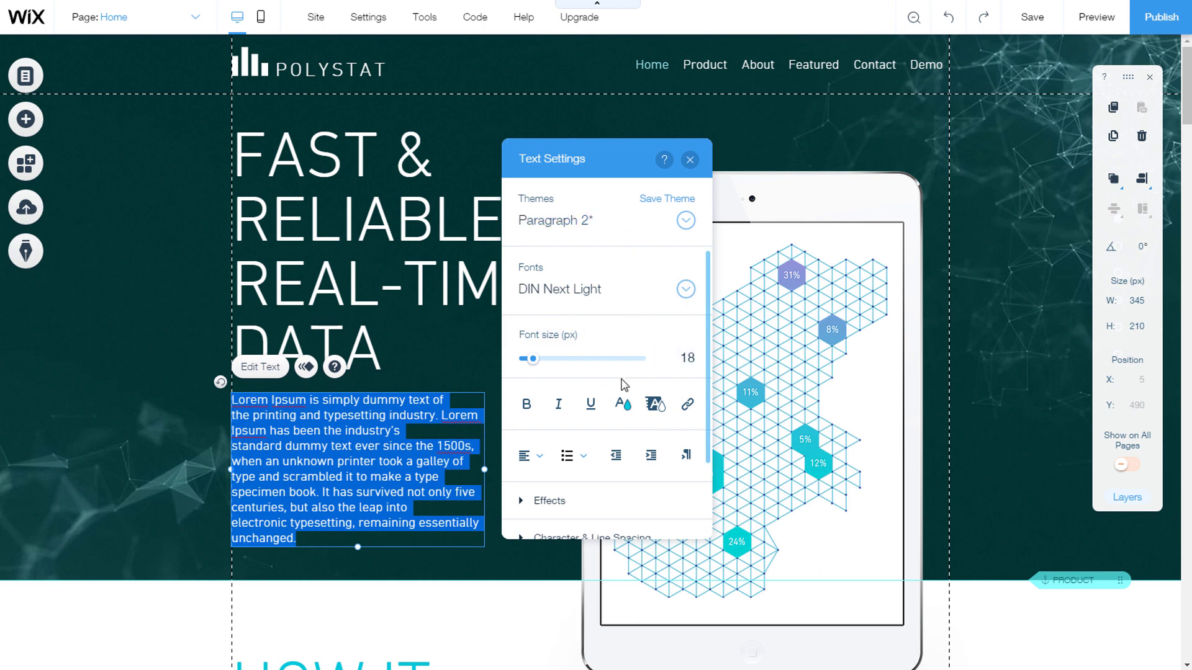
{"action": "left_click", "coordinate": [656, 405]}
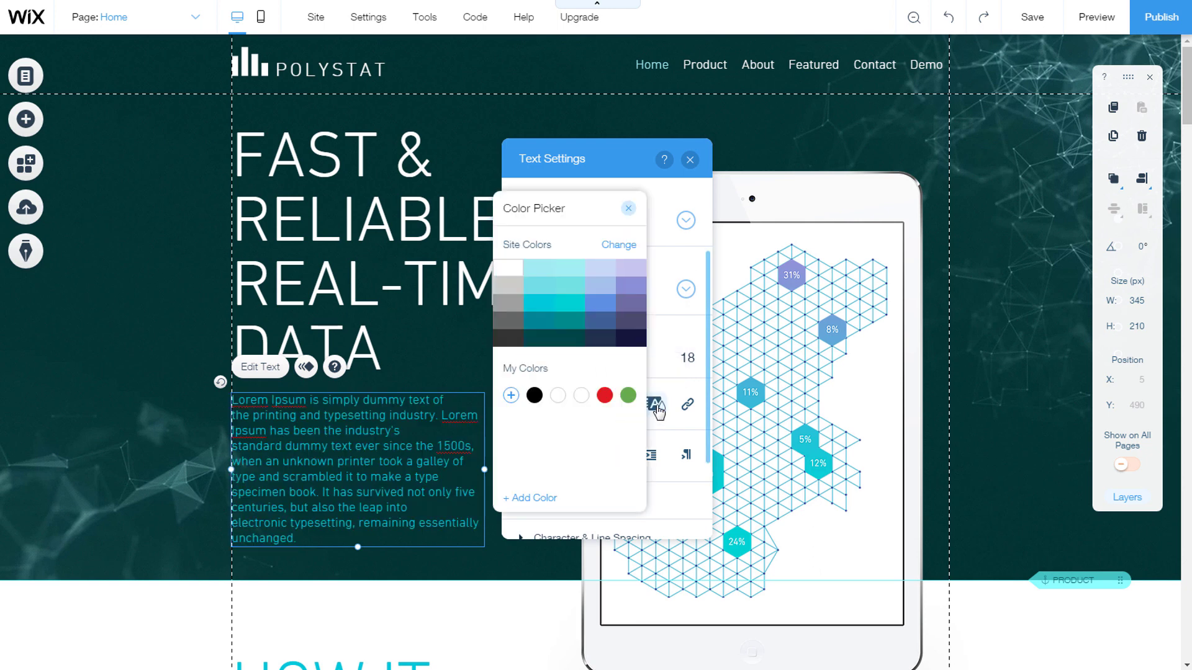
{"action": "left_click", "coordinate": [608, 276]}
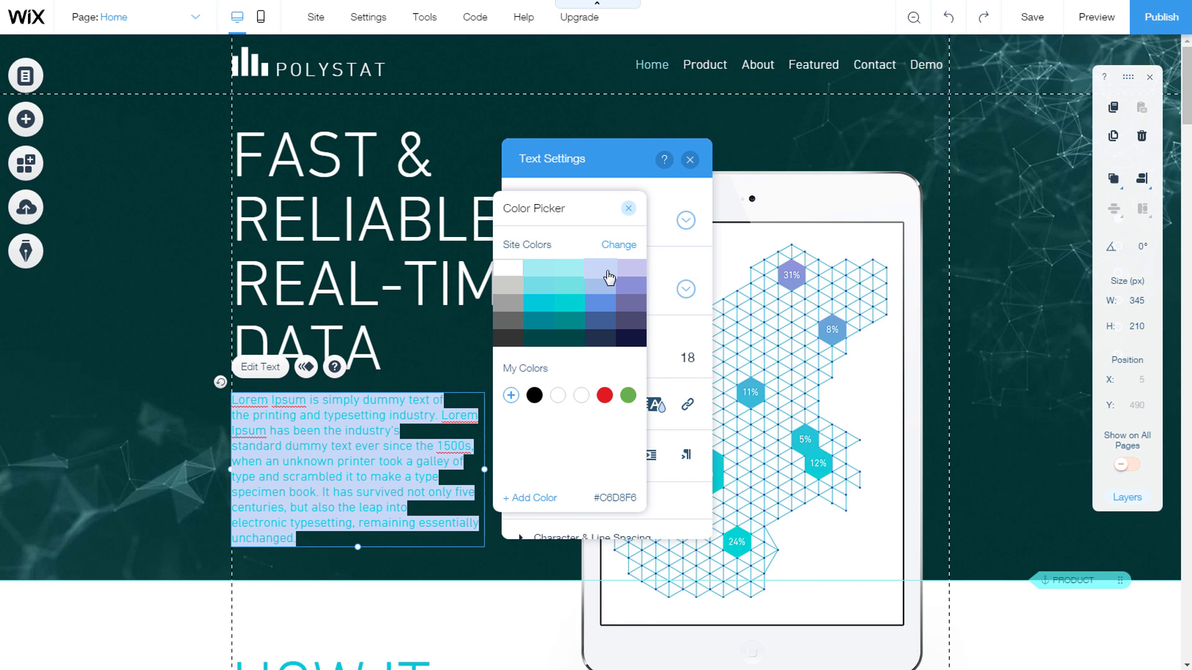
{"action": "left_click", "coordinate": [628, 208]}
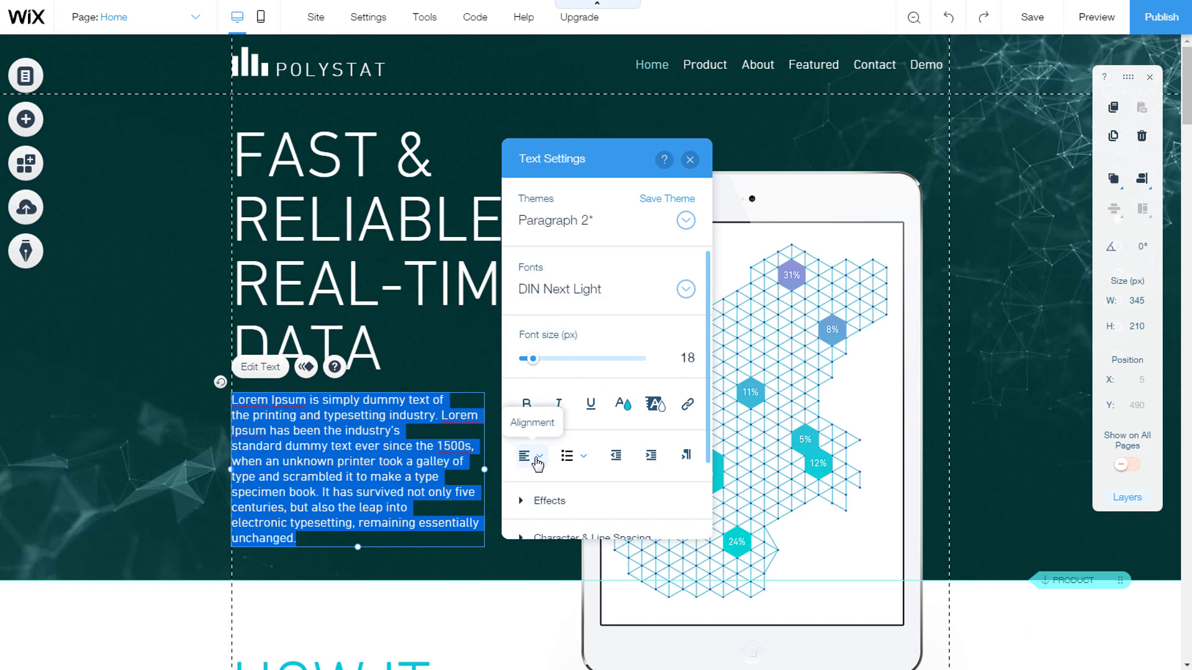
{"action": "left_click", "coordinate": [537, 455]}
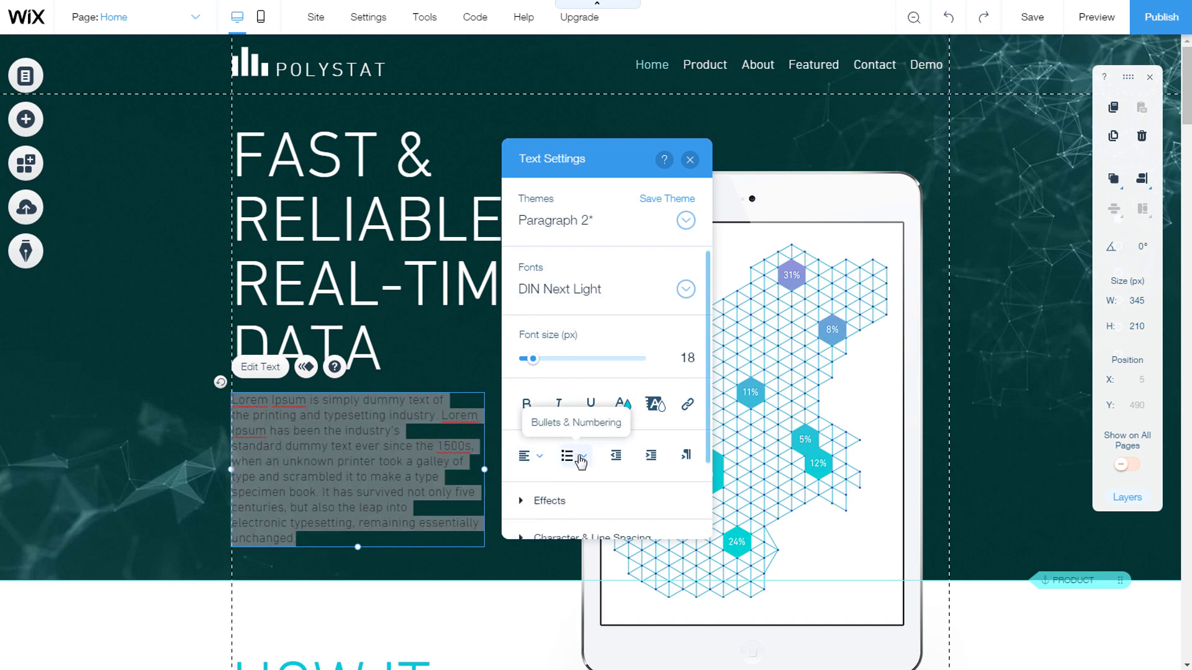
{"action": "left_click", "coordinate": [580, 456]}
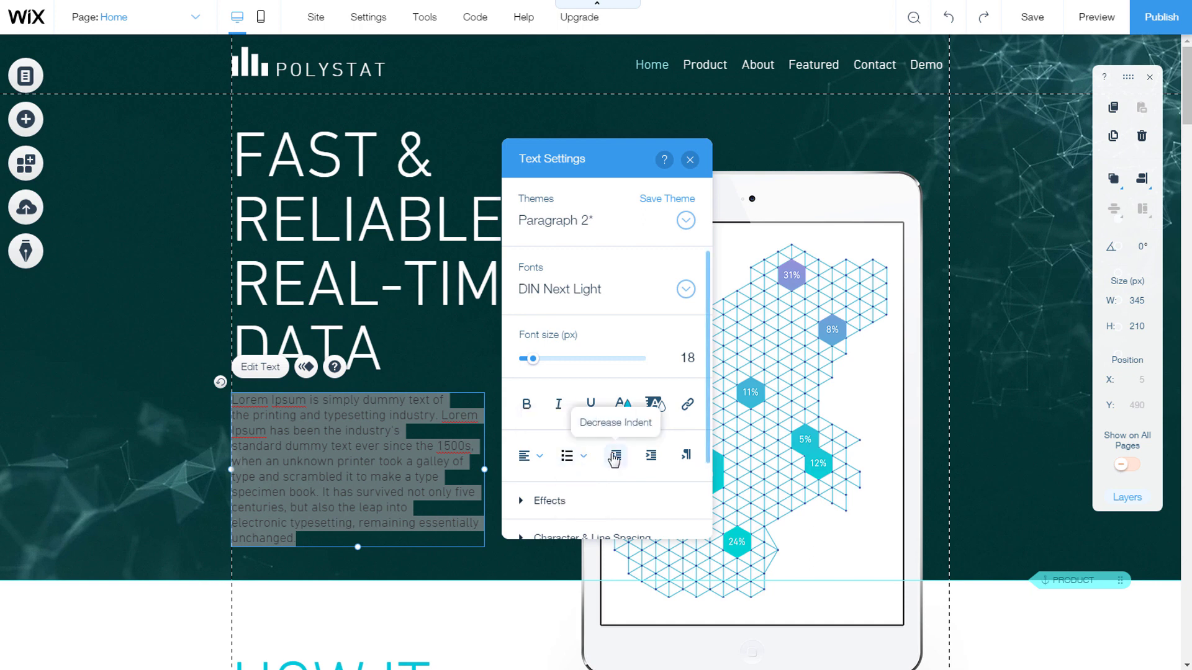
{"action": "mouse_move", "coordinate": [686, 457]}
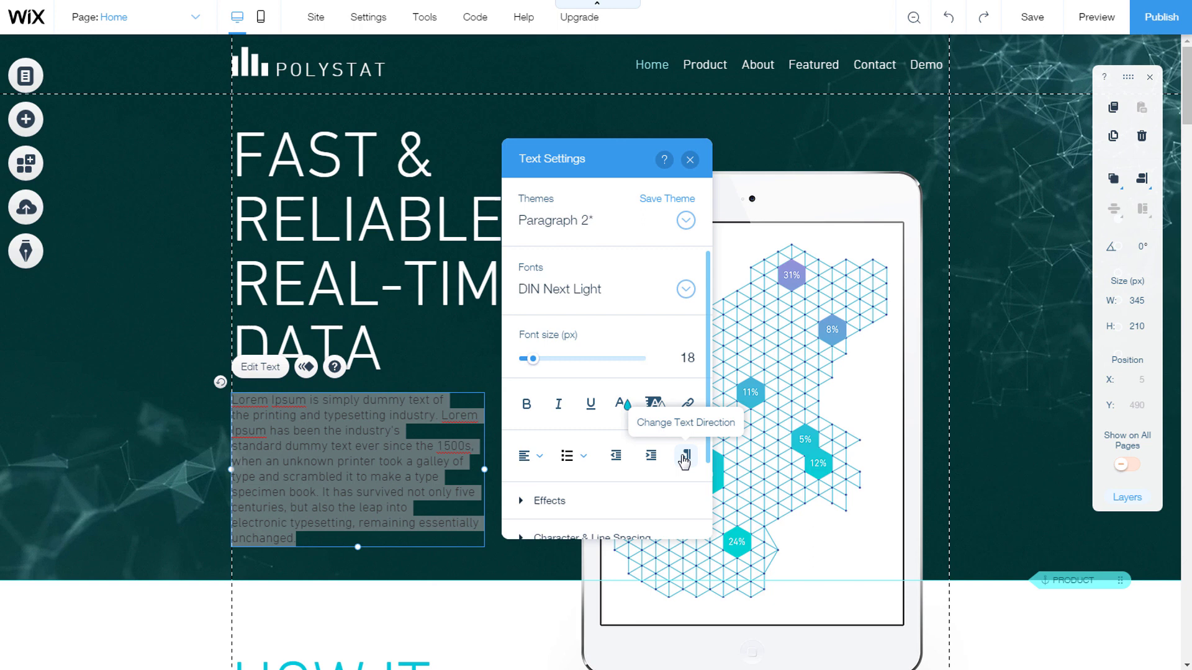
{"action": "mouse_move", "coordinate": [663, 465]}
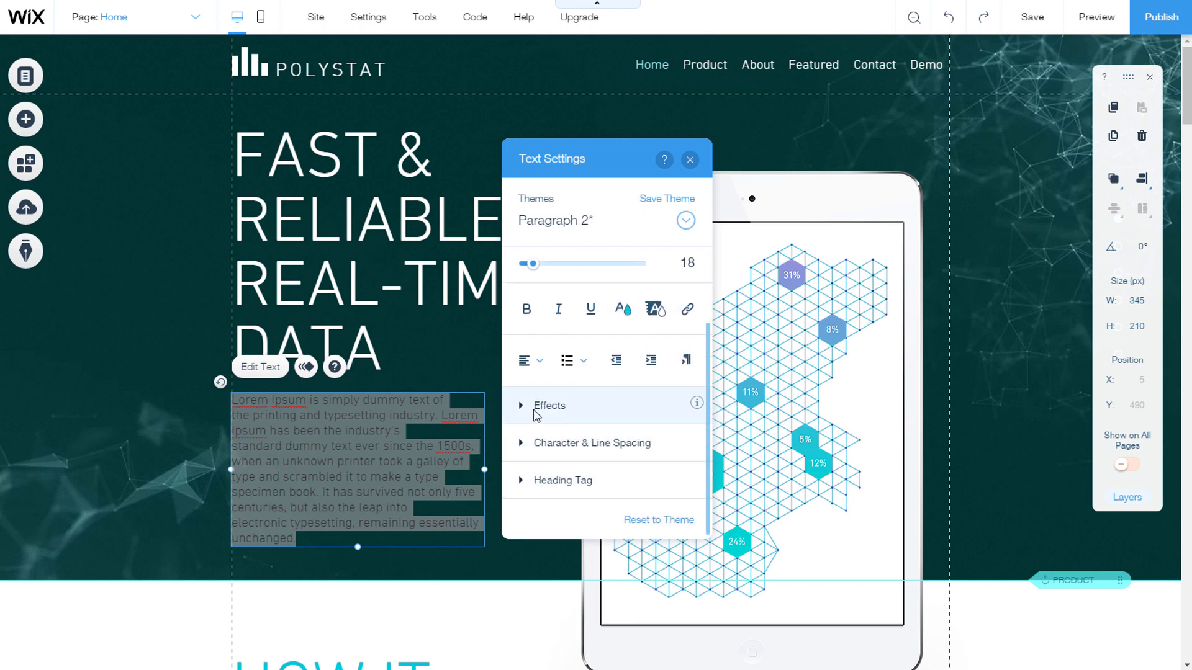
Expand Effects, try effects A and B, then leave the paragraph with no effect
{"action": "left_click", "coordinate": [524, 405]}
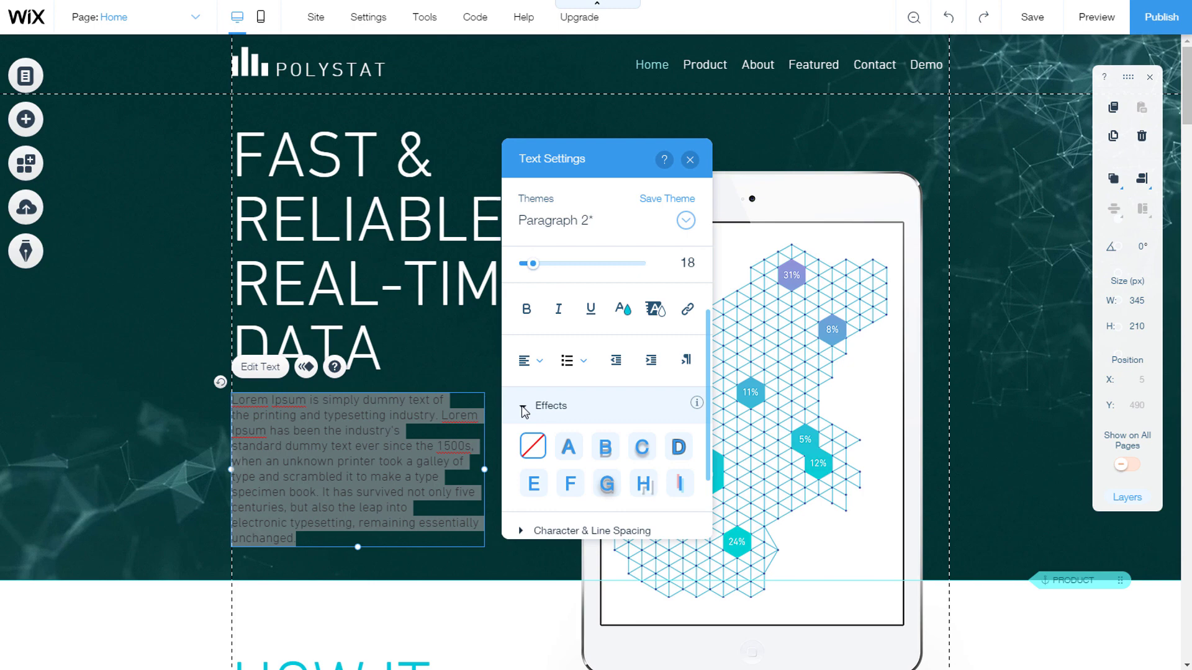
{"action": "left_click", "coordinate": [606, 359]}
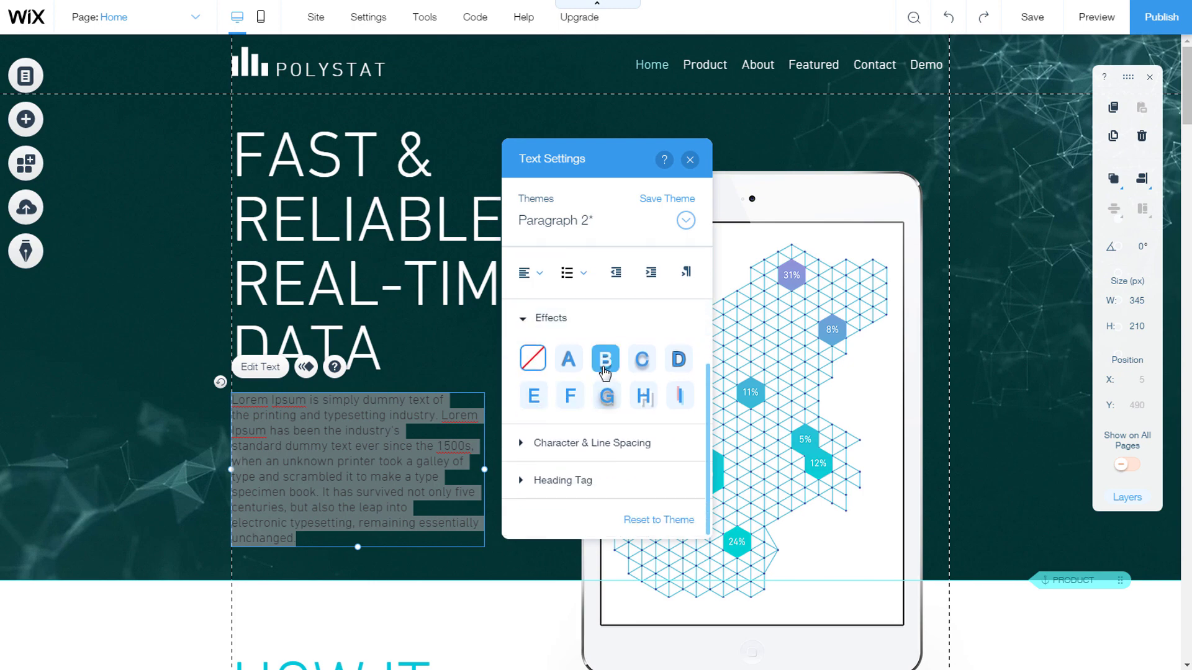
{"action": "left_click", "coordinate": [569, 358]}
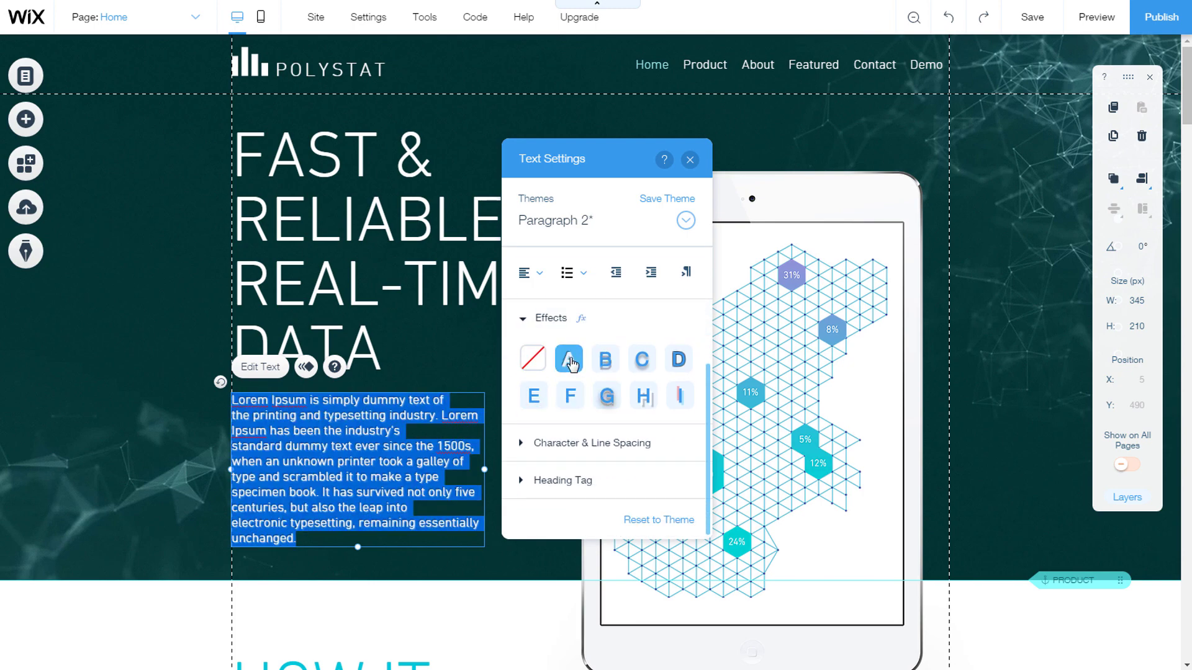
{"action": "left_click", "coordinate": [533, 357]}
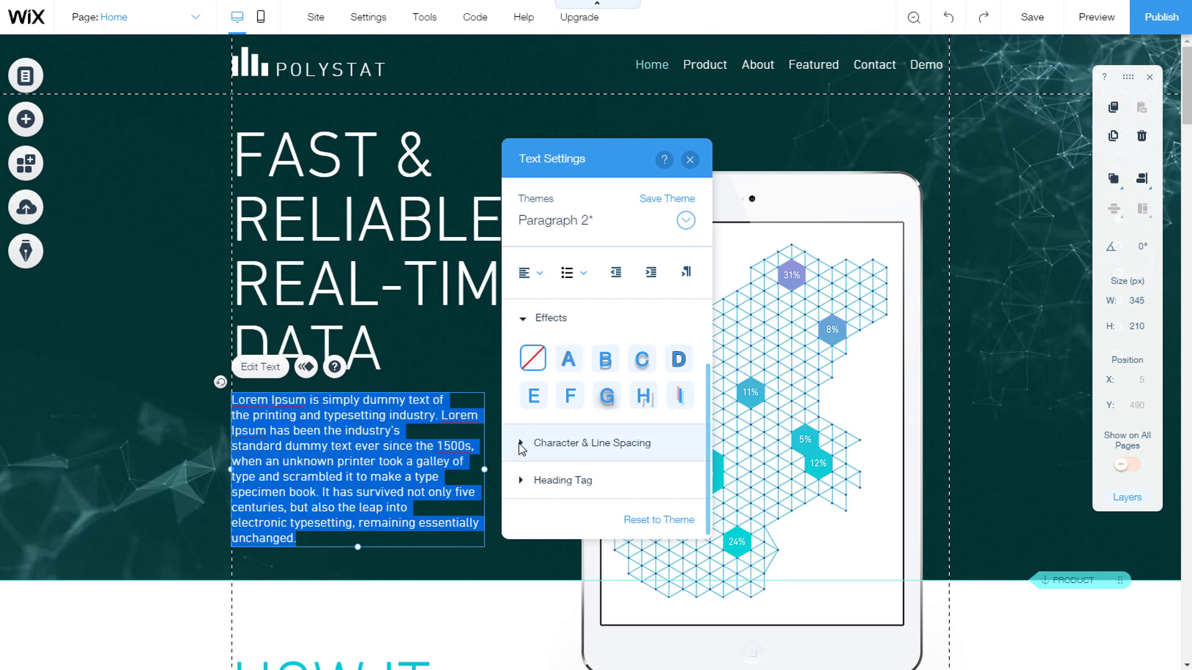
Expand Character & Line Spacing, nudge character spacing to 0.05 and reset it to 0
{"action": "left_click", "coordinate": [593, 443]}
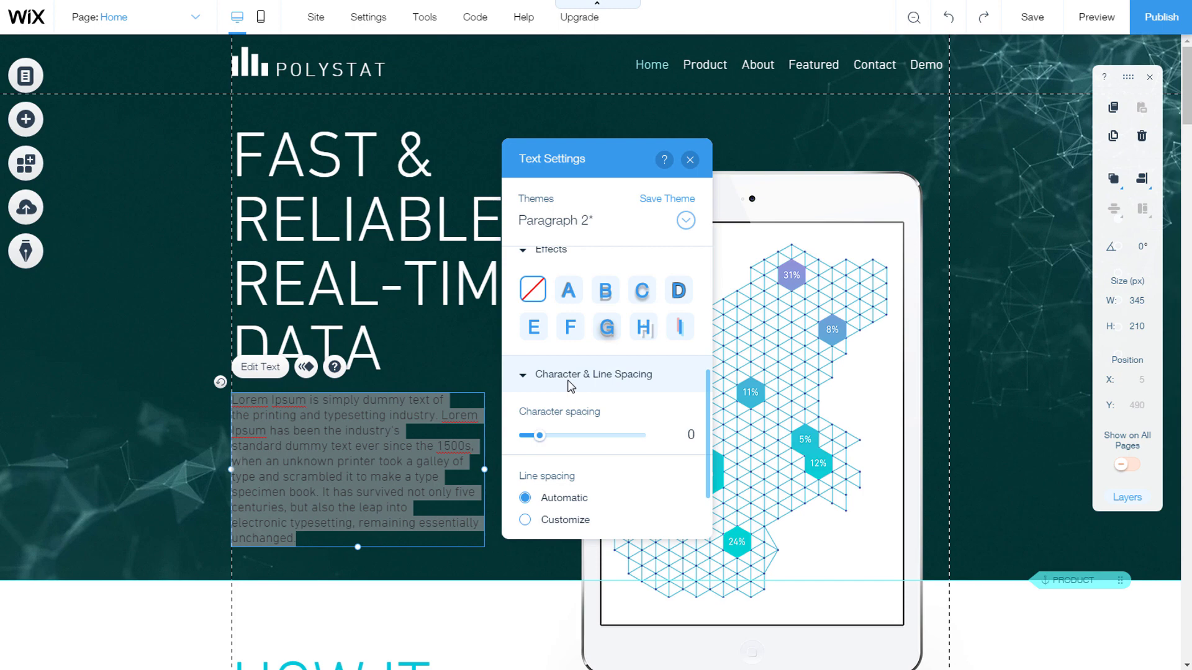
{"action": "left_click_drag", "start_coordinate": [538, 436], "coordinate": [547, 367]}
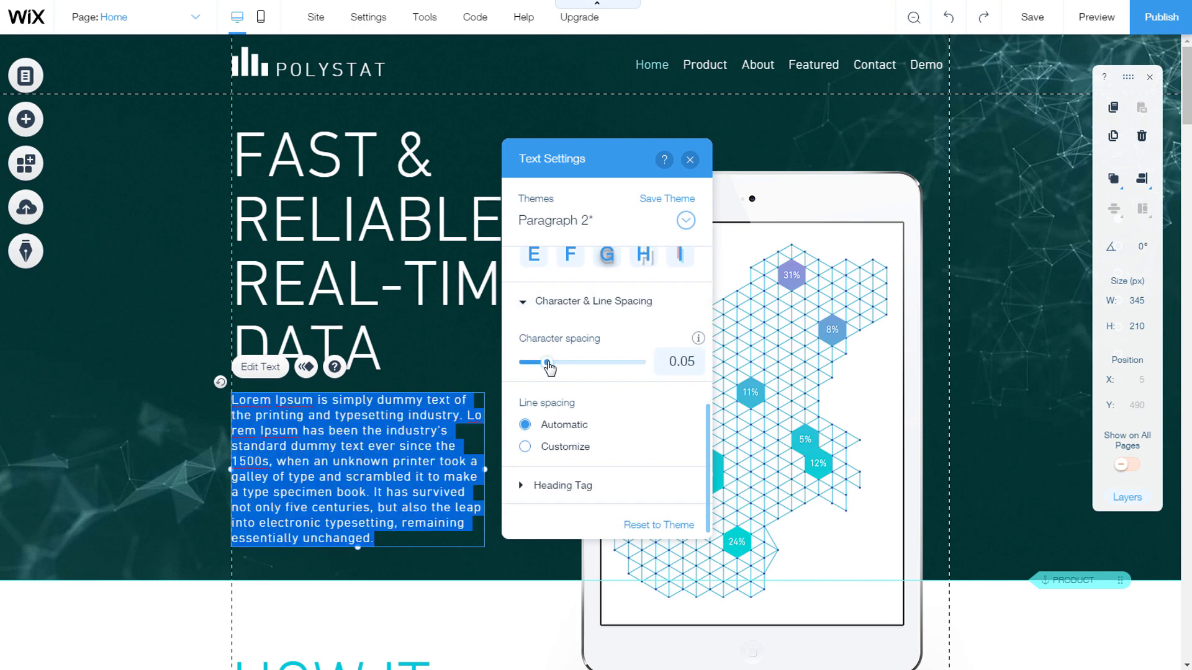
{"action": "left_click_drag", "start_coordinate": [547, 361], "coordinate": [541, 362]}
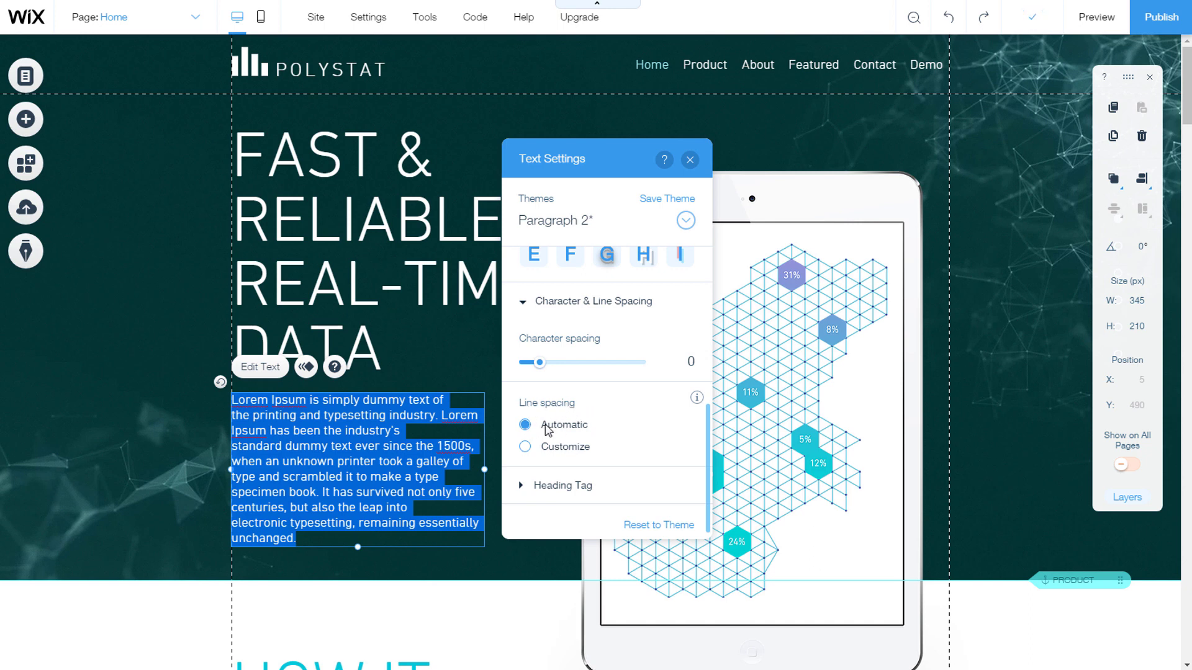
Switch line spacing to Customize and settle it at 1.2 after trying 1.4
{"action": "left_click", "coordinate": [524, 446]}
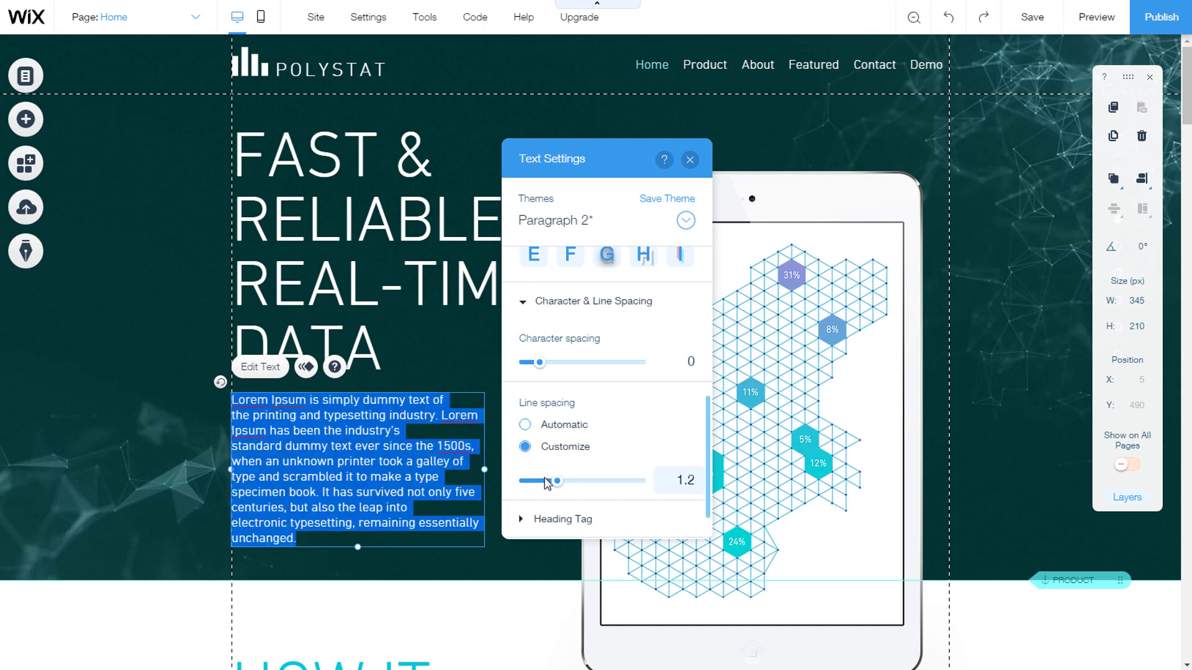
{"action": "left_click_drag", "start_coordinate": [554, 482], "coordinate": [567, 481]}
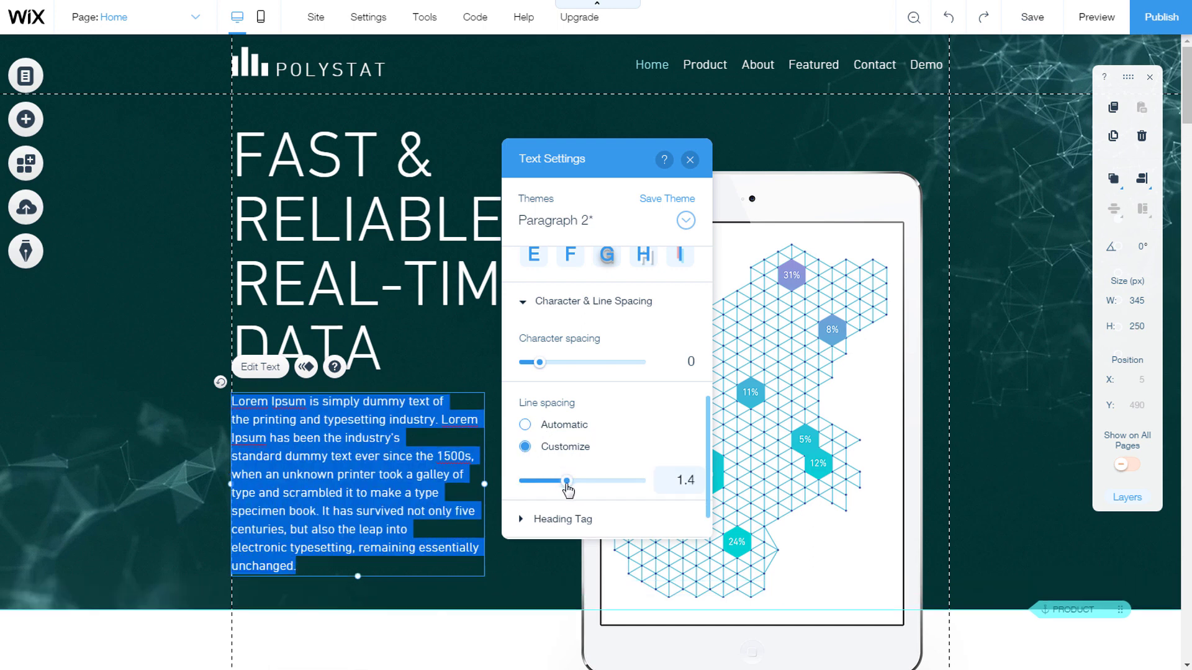
{"action": "left_click_drag", "start_coordinate": [565, 481], "coordinate": [559, 442]}
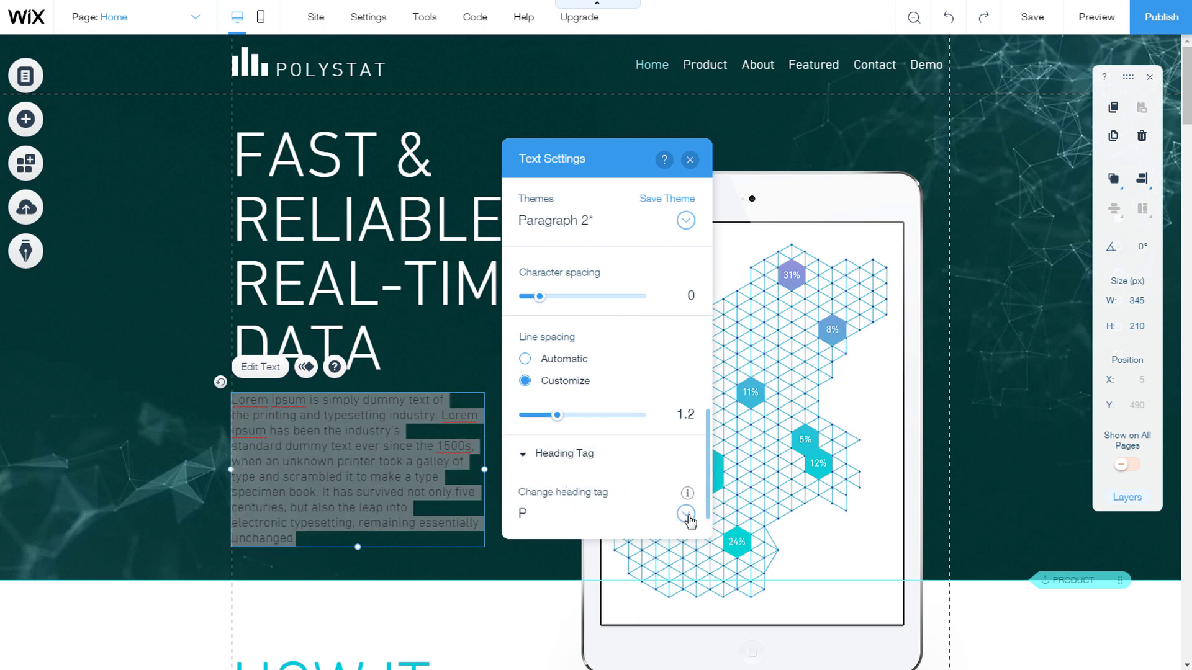
{"action": "left_click", "coordinate": [687, 512]}
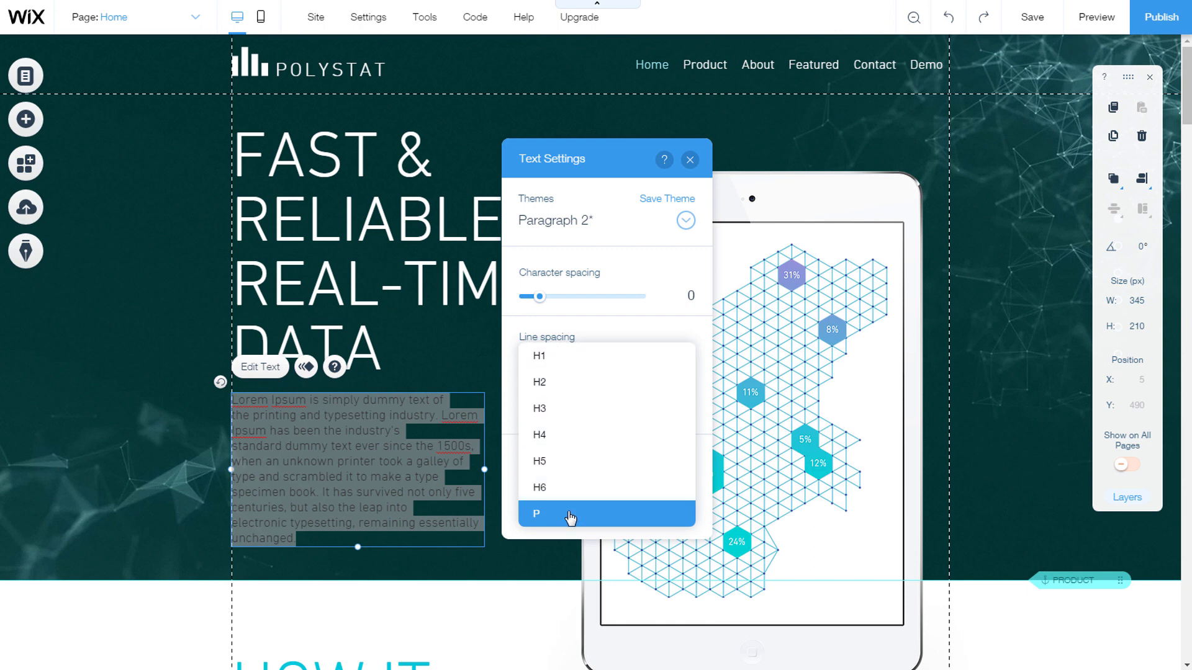
{"action": "left_click", "coordinate": [537, 514]}
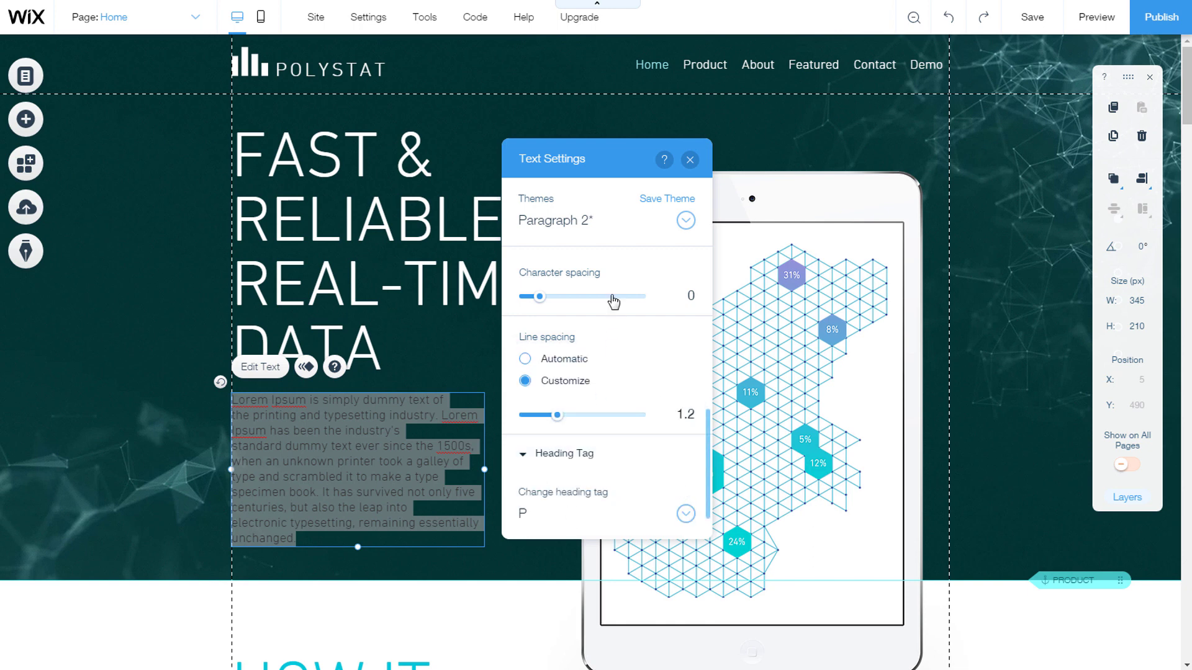
{"action": "mouse_move", "coordinate": [660, 205]}
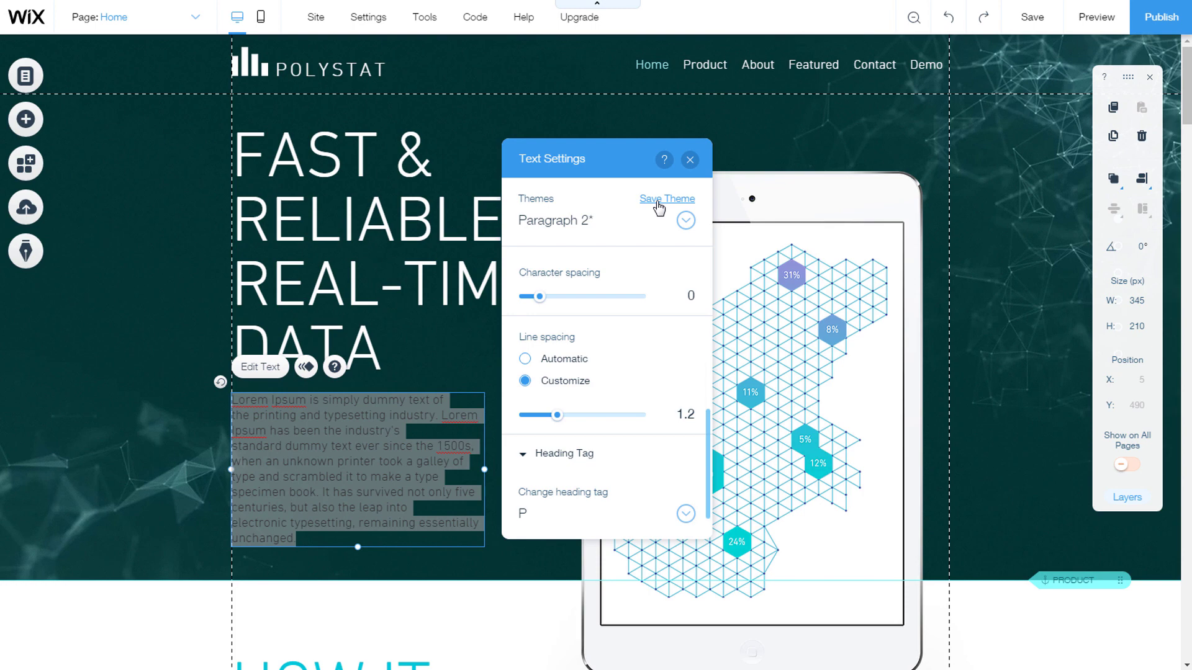
{"action": "mouse_move", "coordinate": [664, 205]}
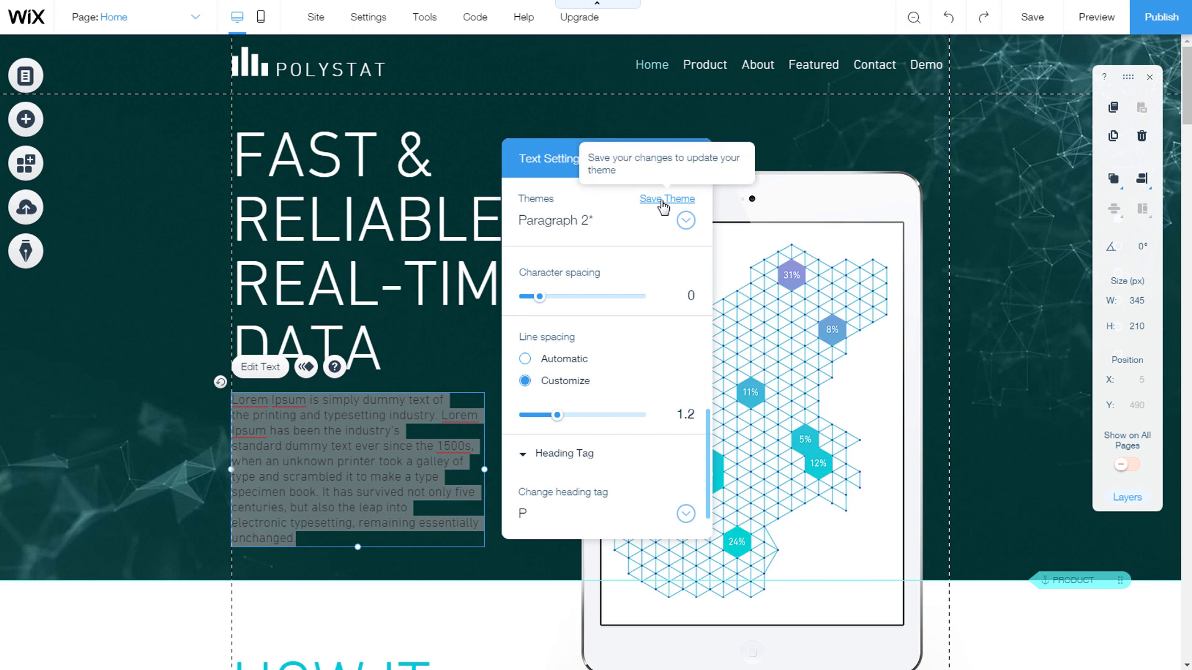
Save the styling into the Paragraph 2 theme site-wide and dismiss Text Settings
{"action": "left_click", "coordinate": [667, 199]}
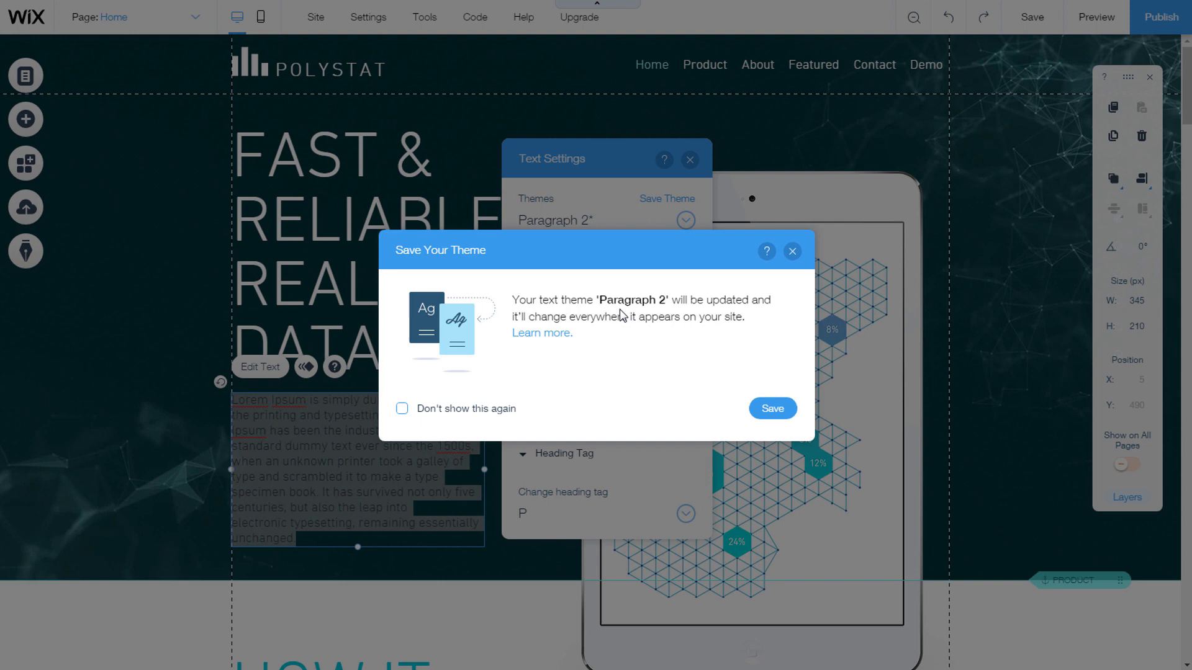
{"action": "left_click", "coordinate": [773, 408]}
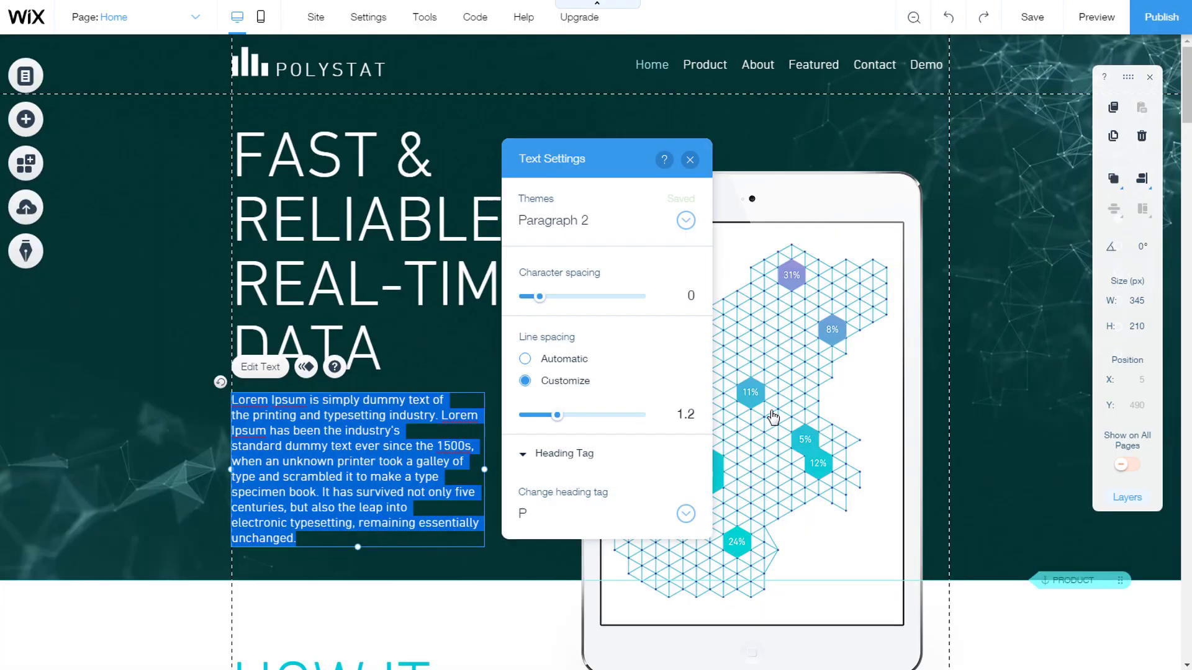
{"action": "left_click", "coordinate": [690, 159]}
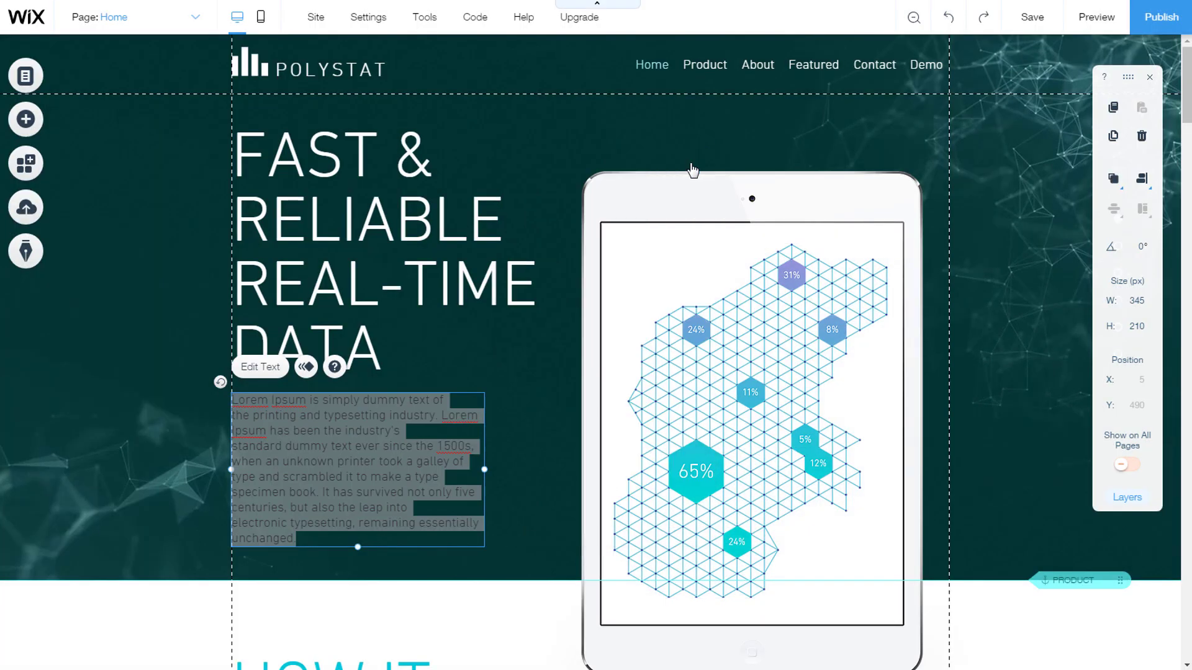
{"action": "mouse_move", "coordinate": [1092, 18]}
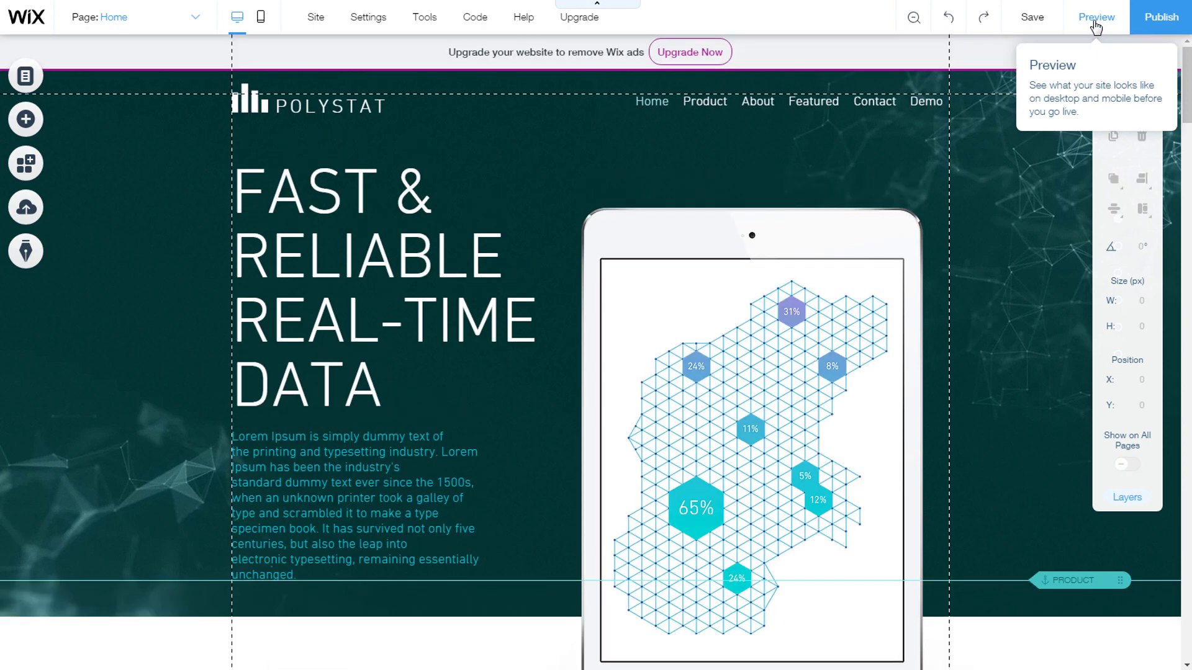
Enter Preview mode to see the turquoise paragraph beneath the hero heading
{"action": "left_click", "coordinate": [1097, 18]}
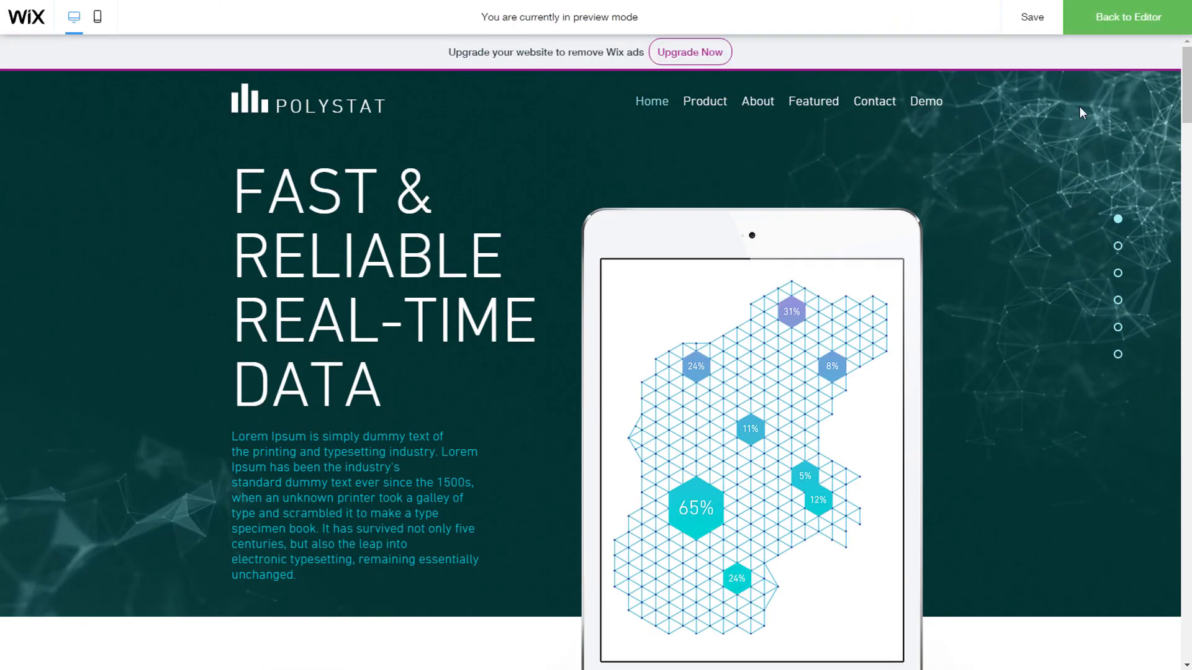
{"action": "mouse_move", "coordinate": [1077, 198]}
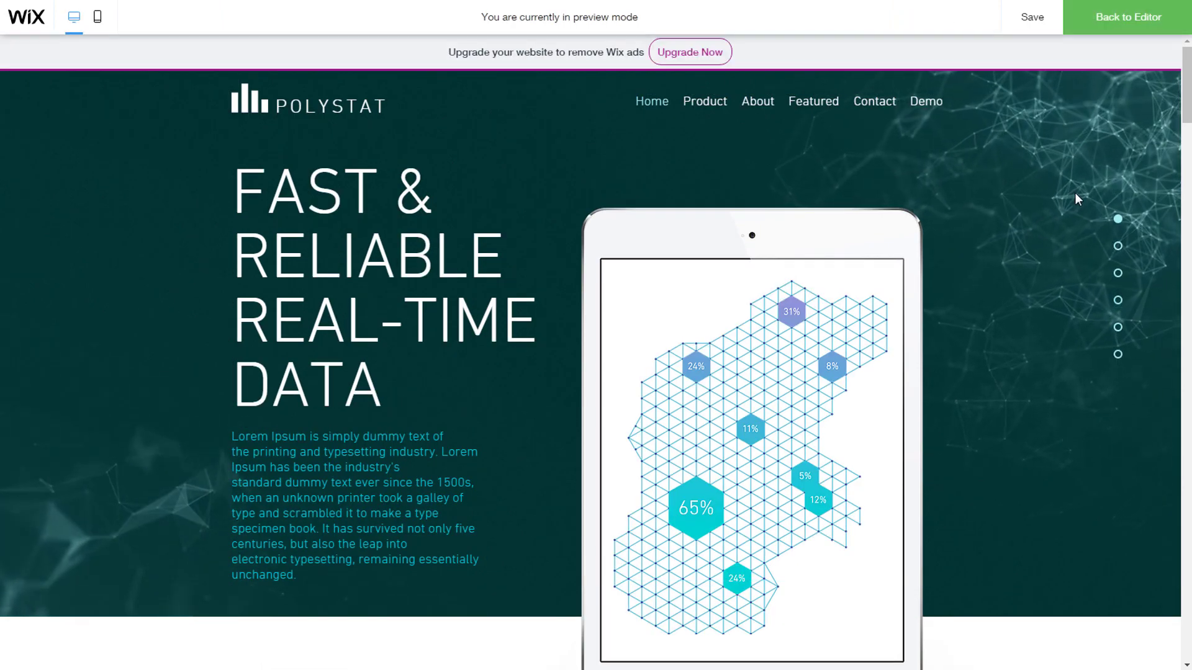